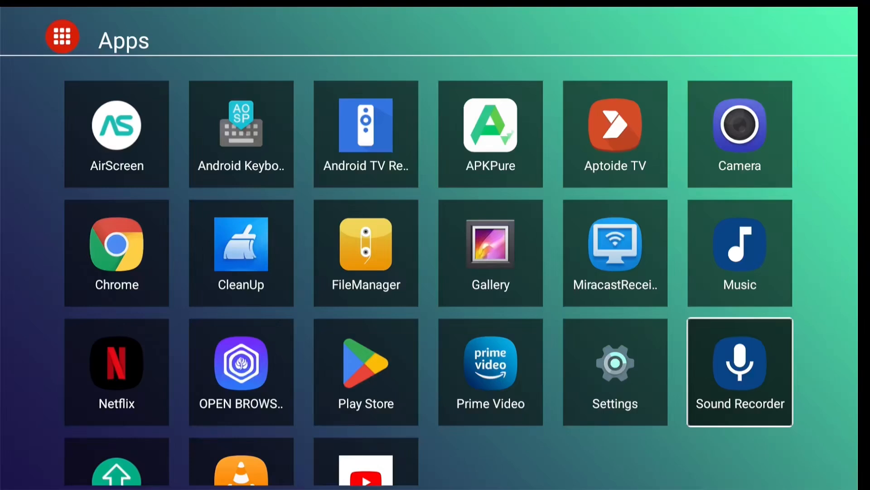
From device settings, start adding a Google account to the box.
scroll("down", 3)
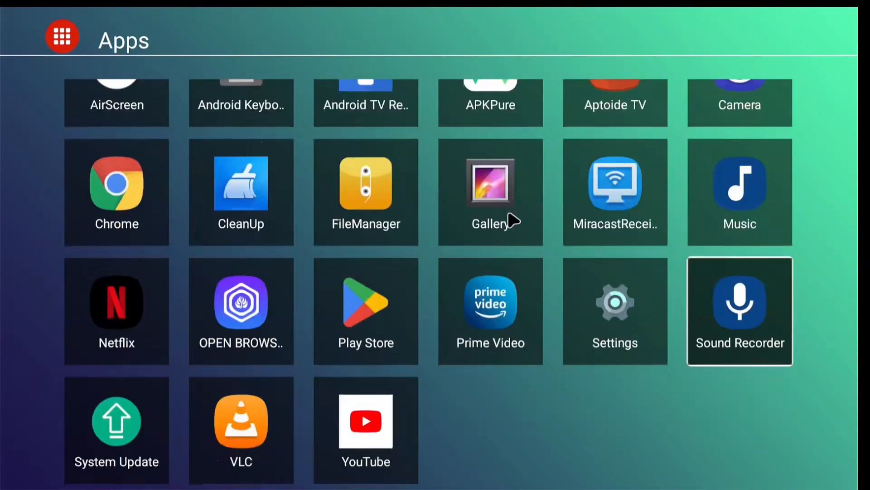
mouse_move(548, 430)
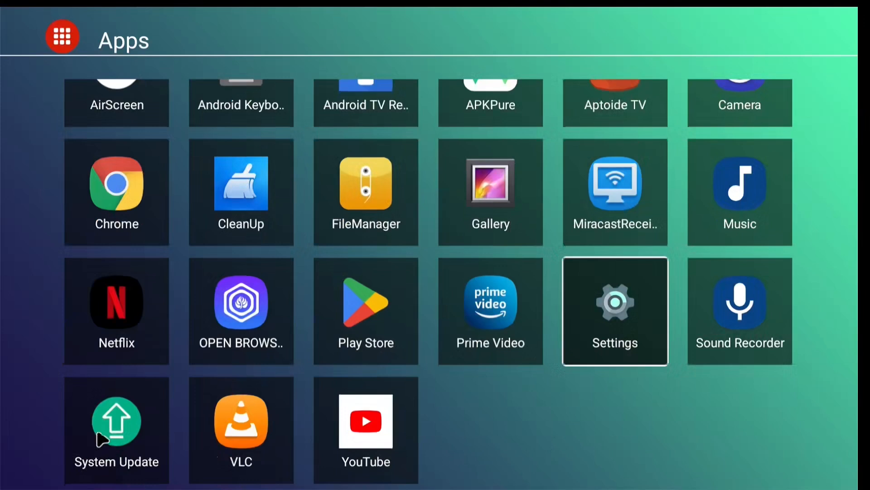
left_click(117, 421)
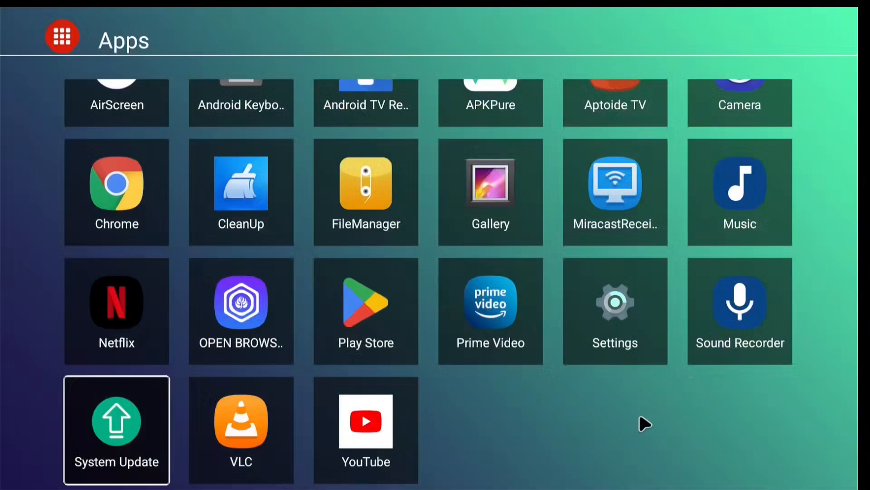
mouse_move(615, 318)
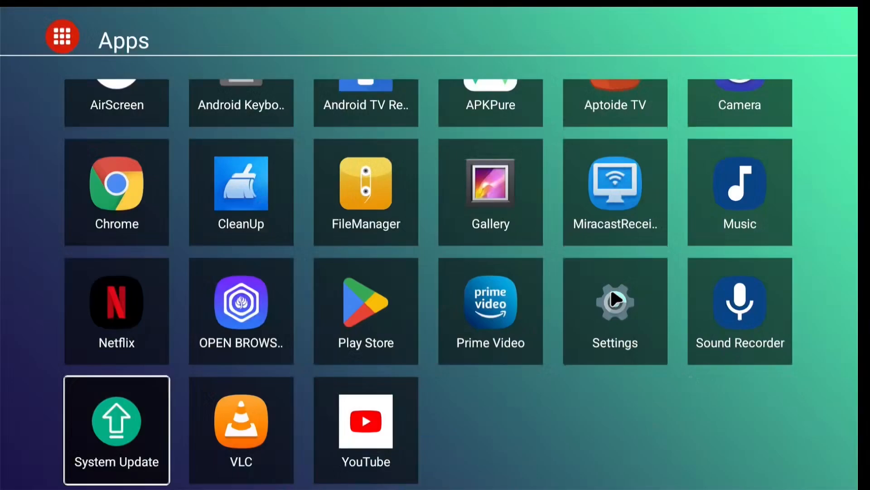
left_click(615, 310)
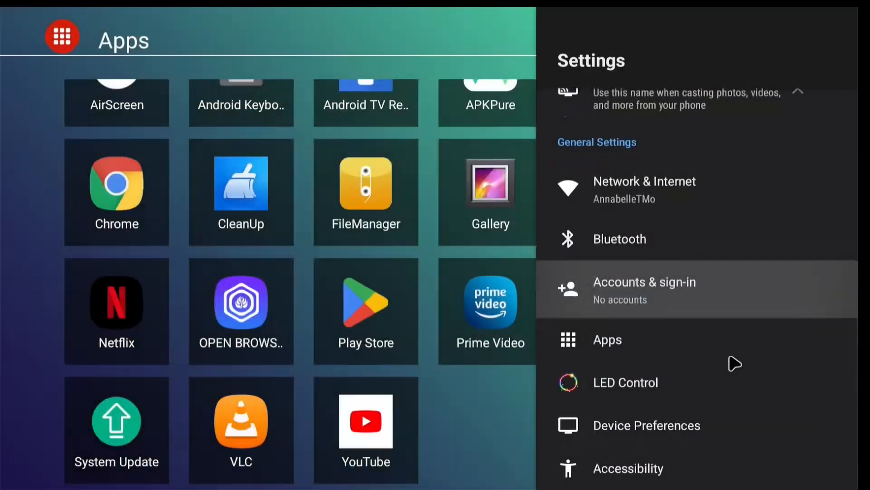
left_click(644, 288)
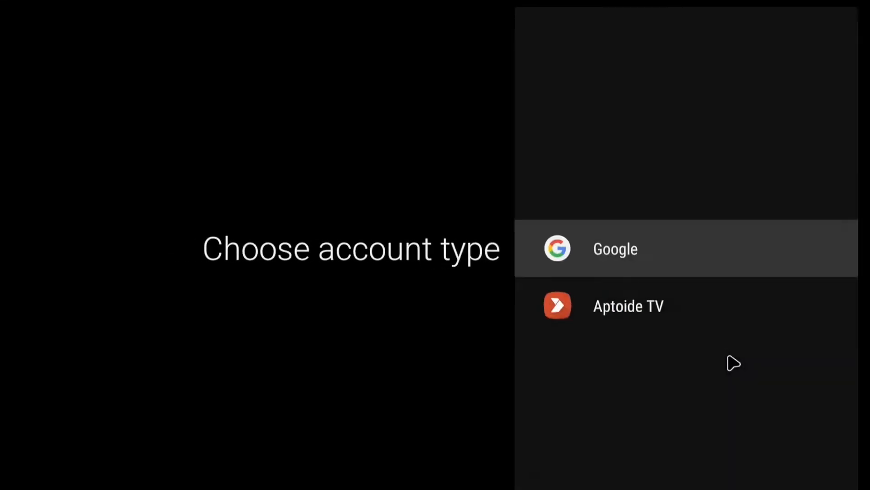
mouse_move(612, 253)
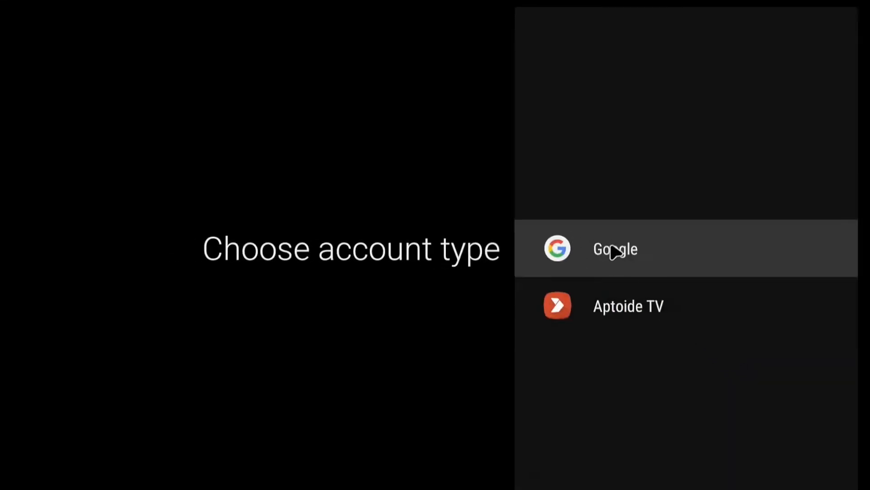
left_click(615, 248)
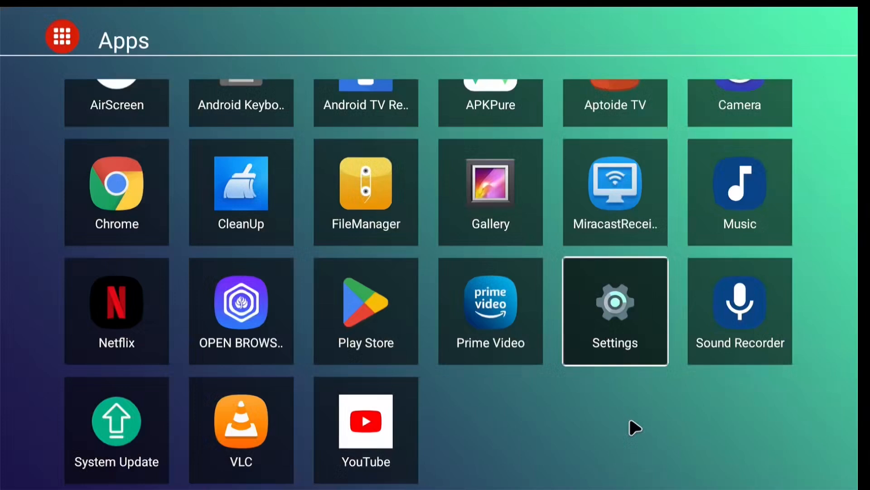
mouse_move(498, 404)
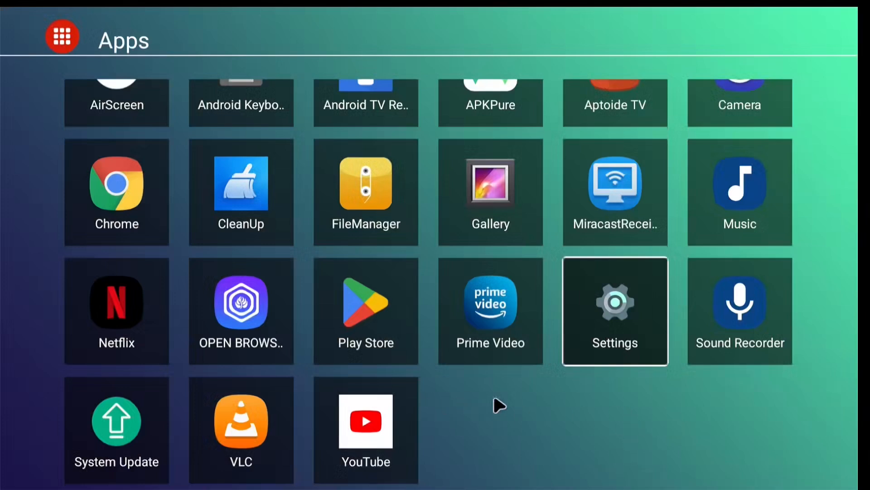
mouse_move(614, 302)
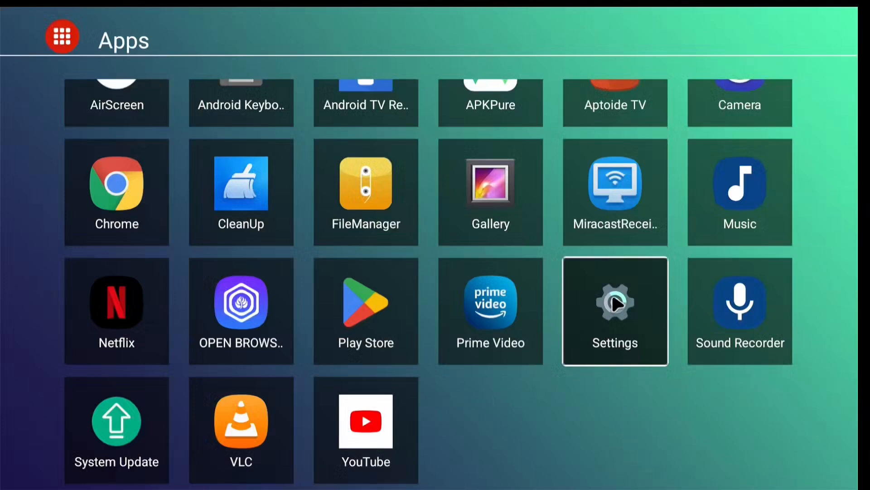
Retry adding a Google account and dismiss the 'can't reach Google servers' error.
left_click(615, 310)
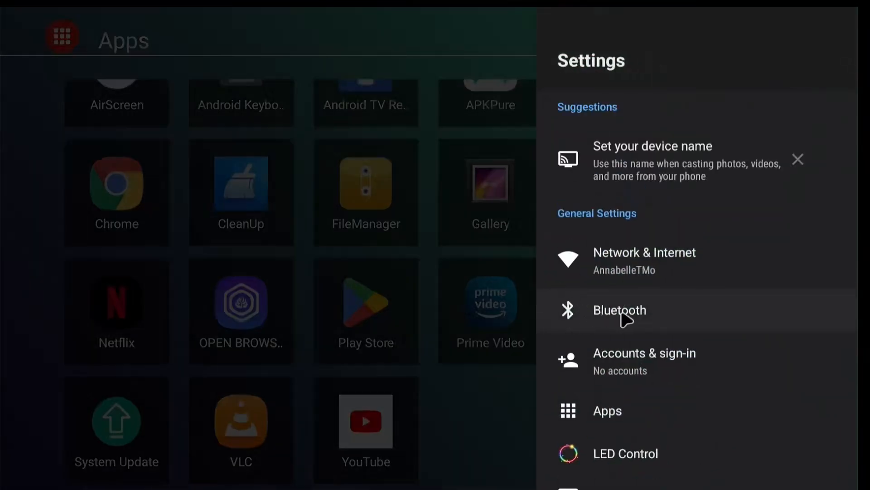
left_click(644, 361)
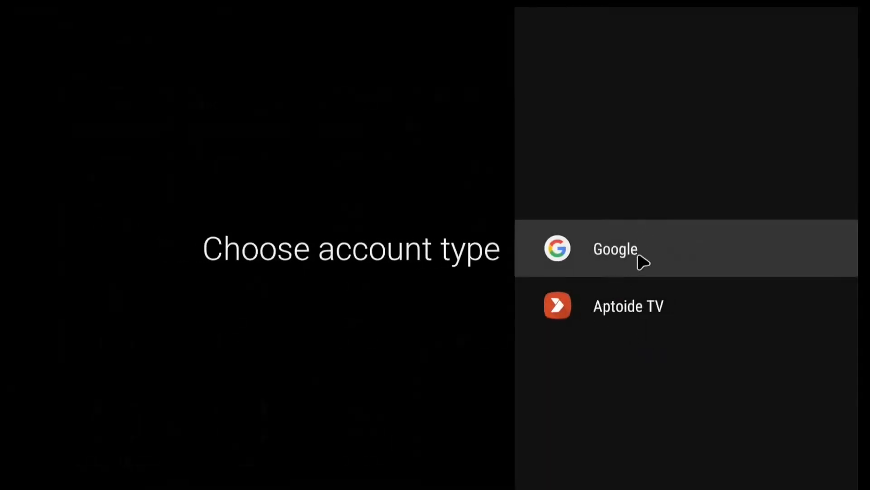
left_click(615, 249)
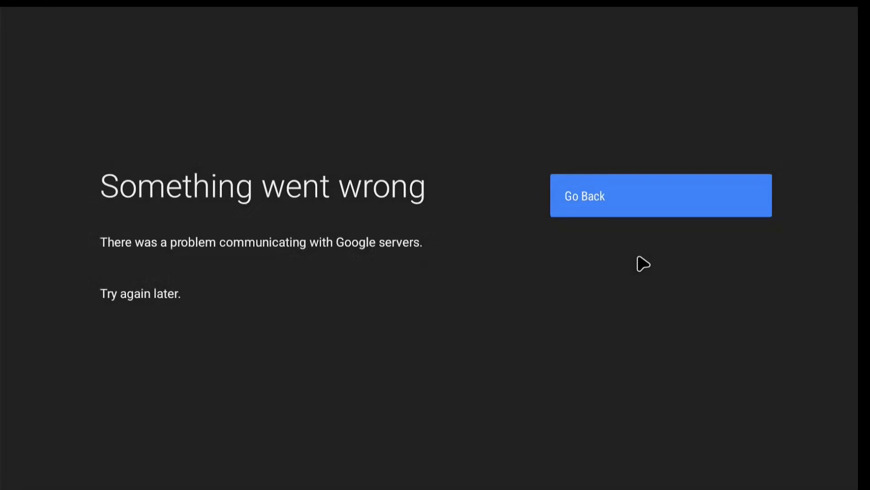
mouse_move(643, 206)
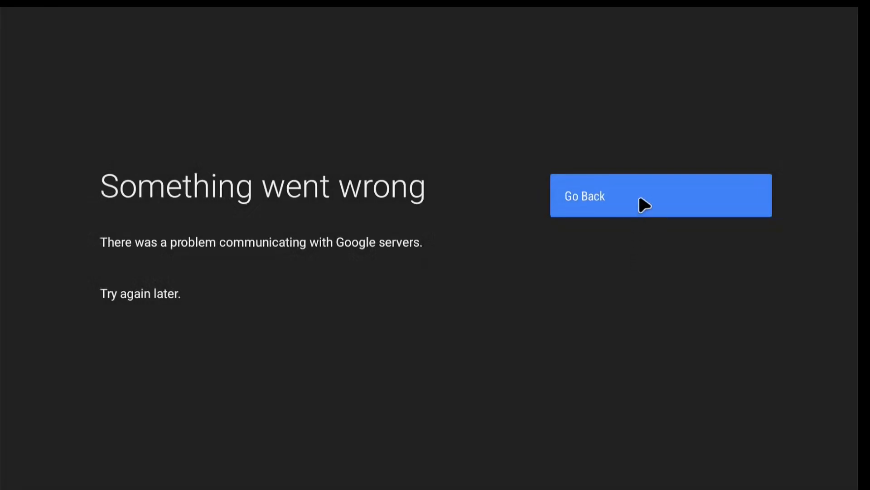
mouse_move(608, 212)
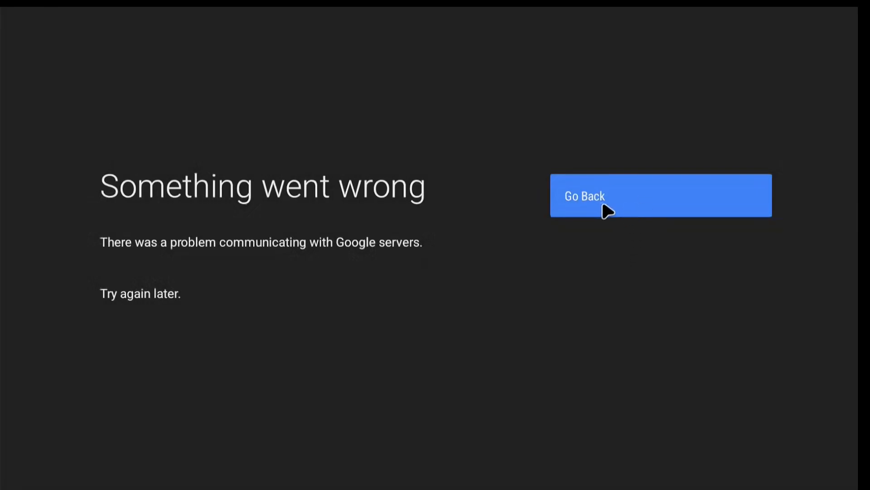
left_click(660, 196)
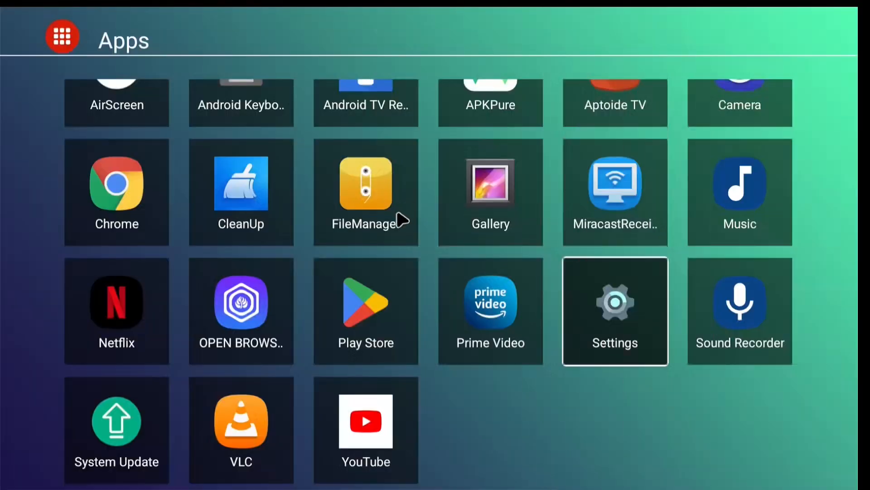
mouse_move(377, 317)
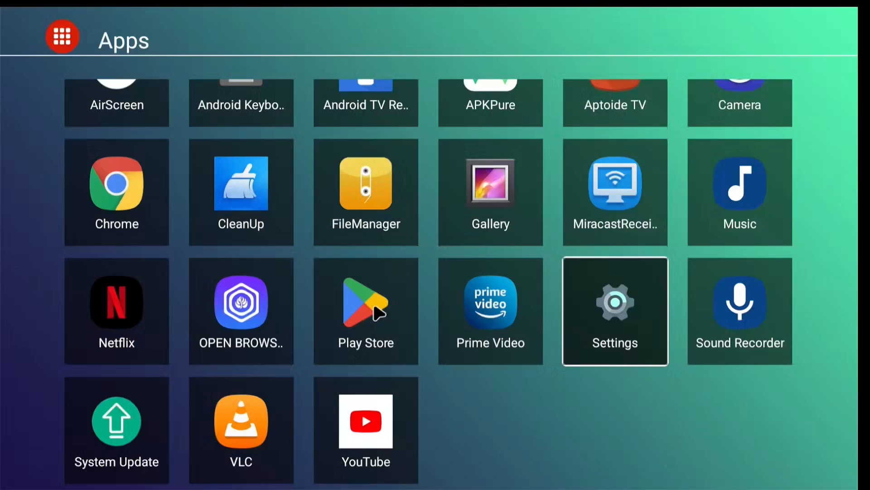
Sign in from Google Play Store, hit the same server error, and go back.
left_click(365, 311)
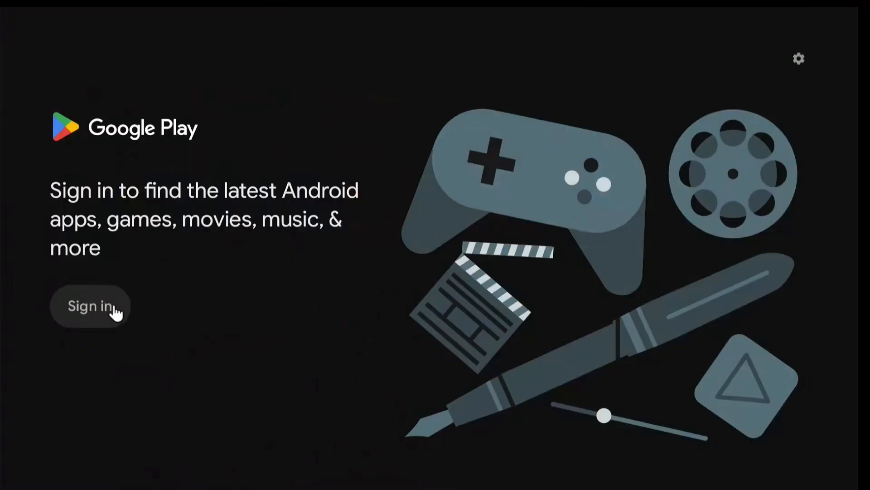
left_click(89, 305)
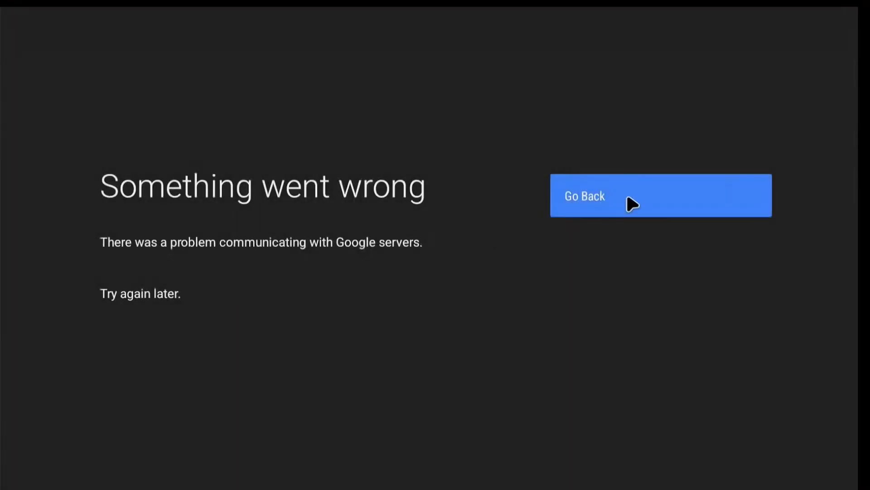
left_click(660, 196)
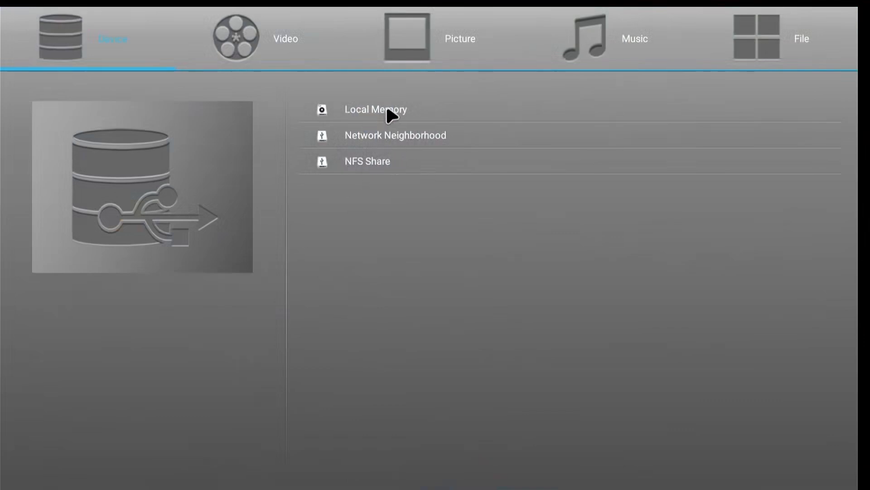
mouse_move(387, 132)
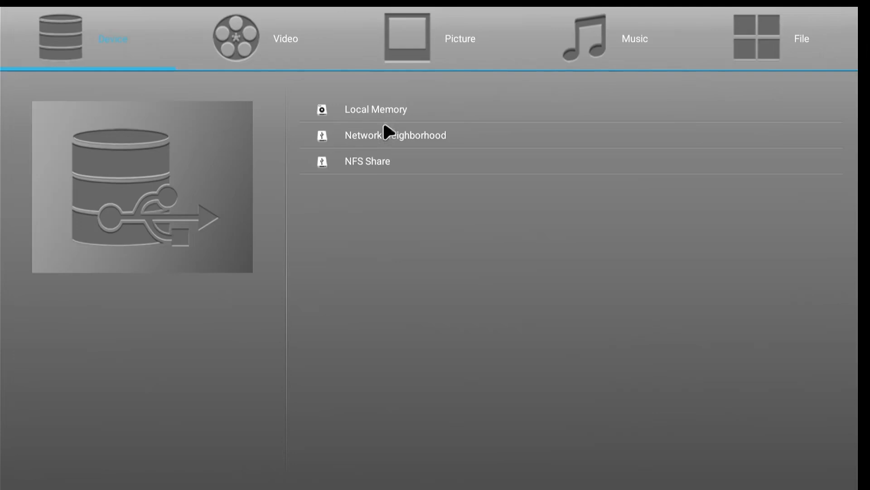
mouse_move(524, 103)
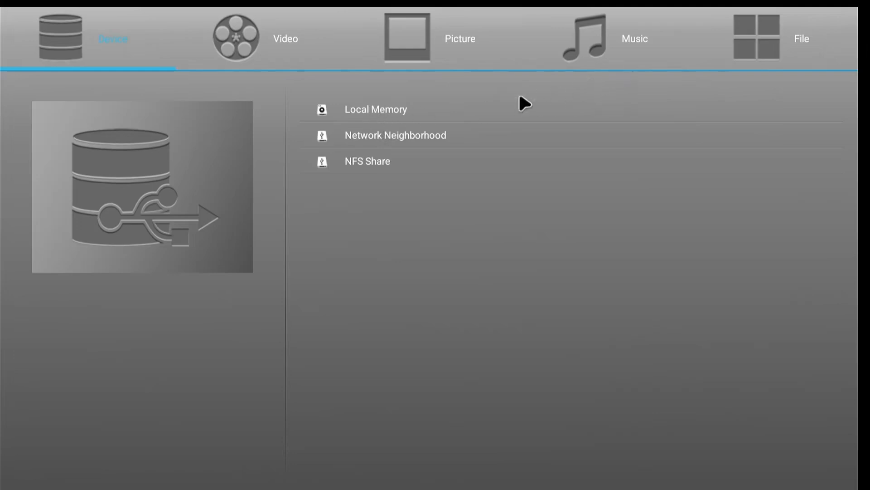
mouse_move(459, 161)
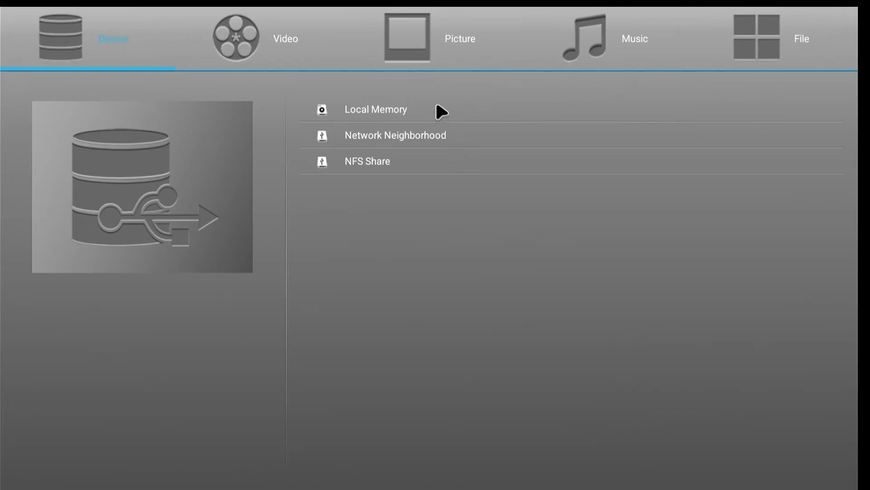
Browse Local Memory and its mostly empty Movies folder, then return to the apps grid.
left_click(376, 109)
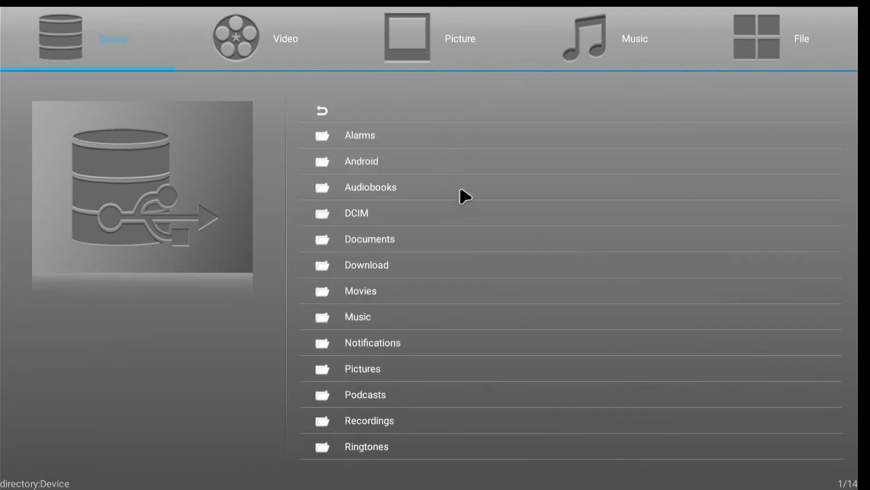
mouse_move(321, 290)
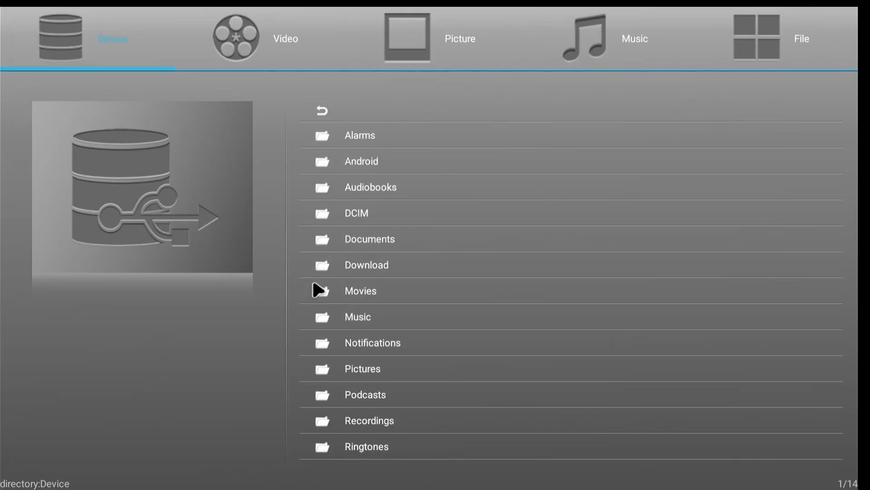
left_click(360, 290)
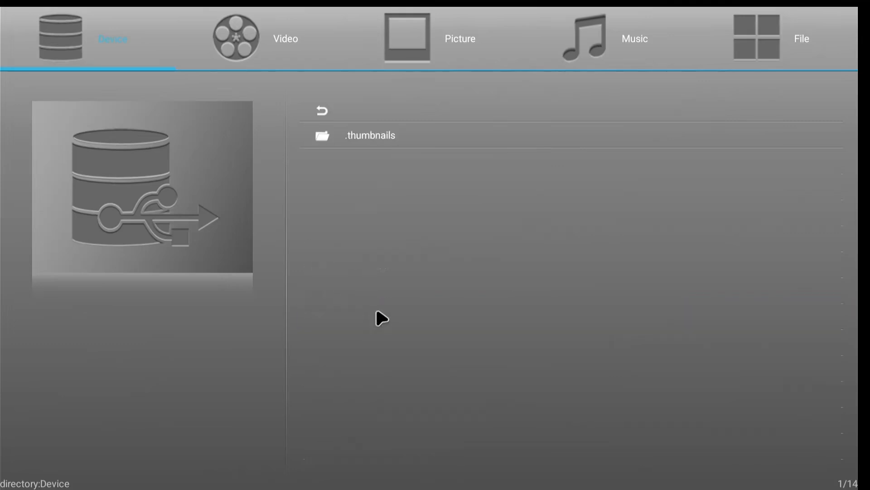
left_click(322, 110)
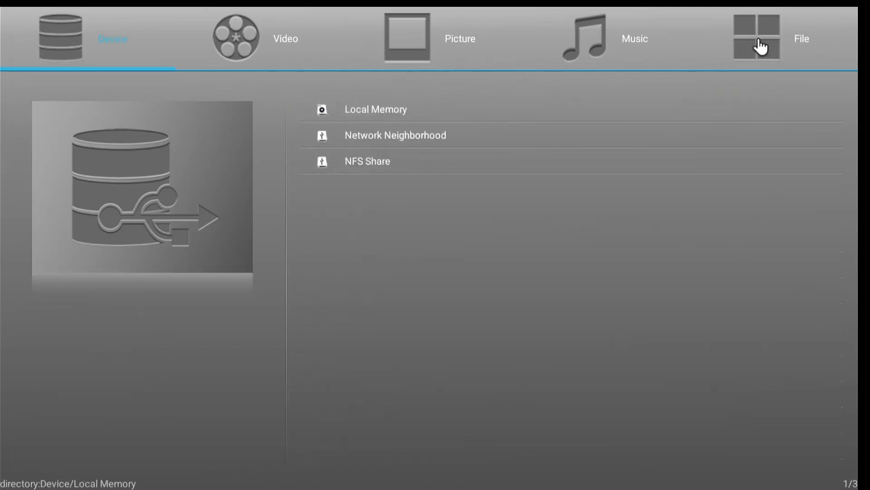
left_click(756, 38)
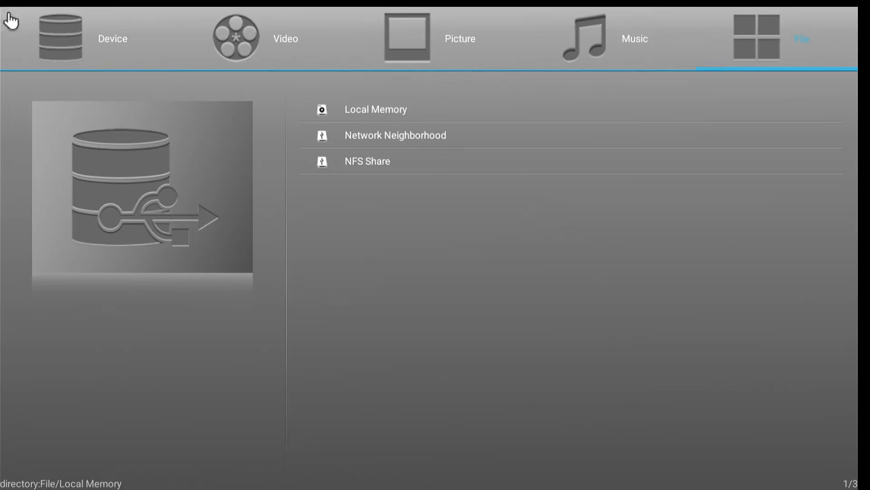
left_click(59, 38)
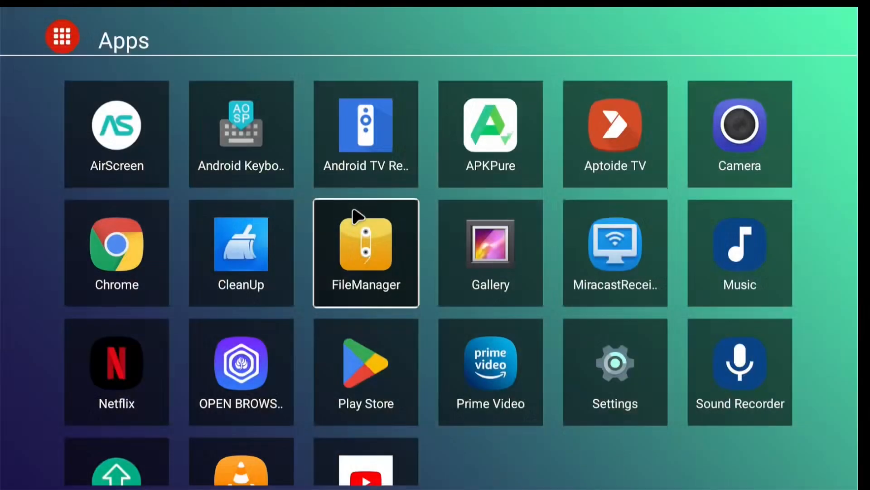
View VLC's empty video library and its Browsing sources: internal memory, local network, streams.
scroll("down", 3)
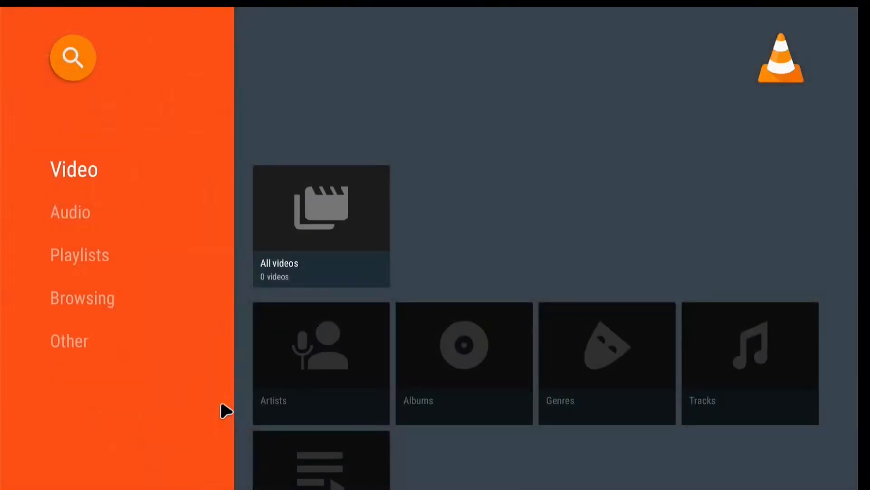
mouse_move(305, 217)
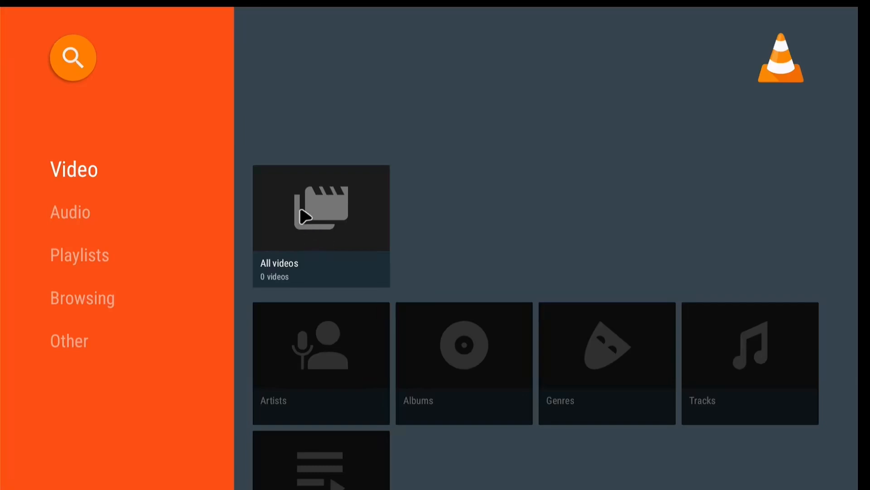
mouse_move(73, 272)
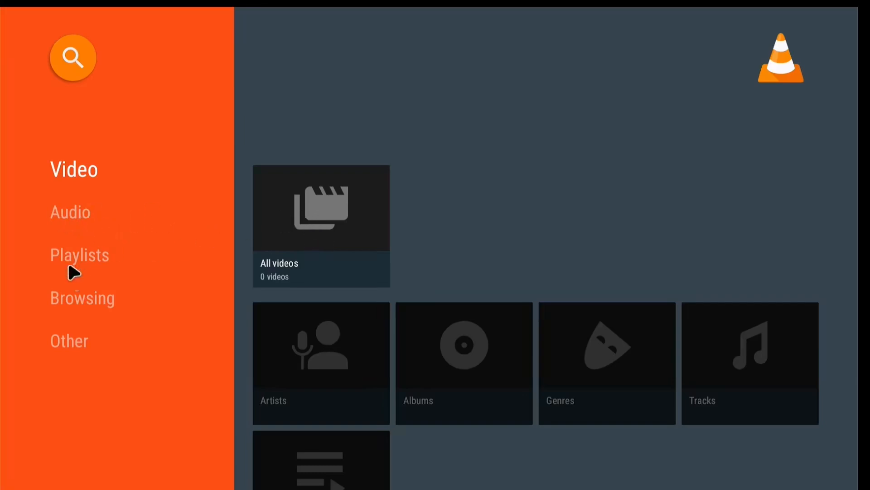
left_click(82, 297)
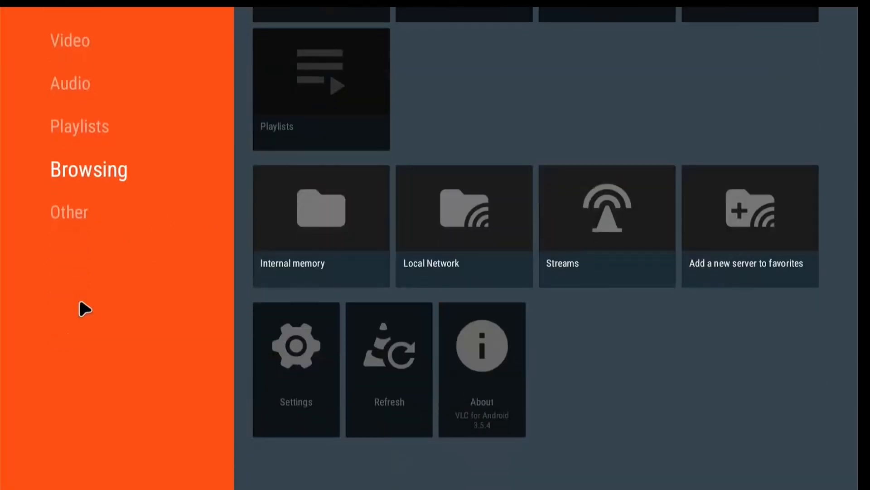
mouse_move(507, 317)
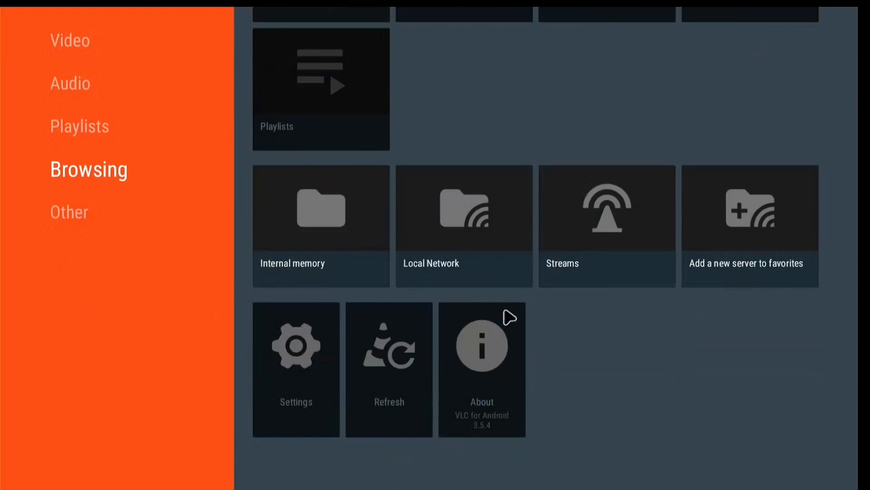
mouse_move(36, 216)
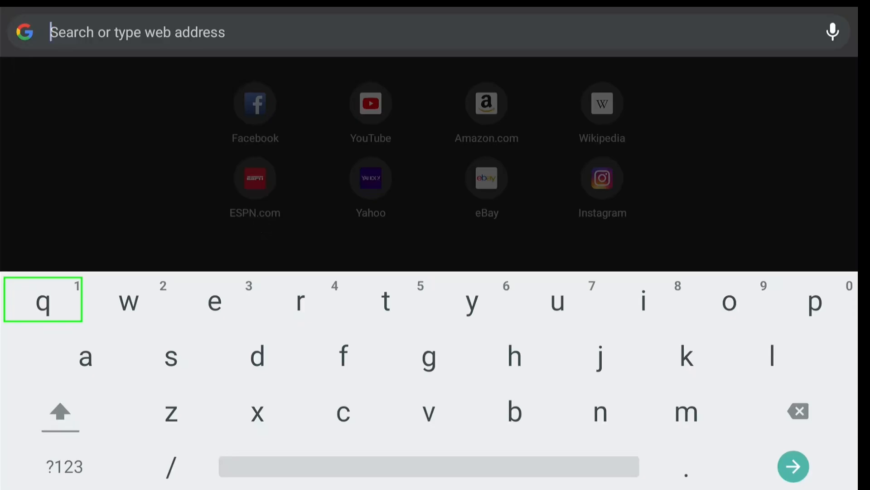
Leave Chrome's blank new tab and launch Google Play Store from the apps grid.
type("hlk")
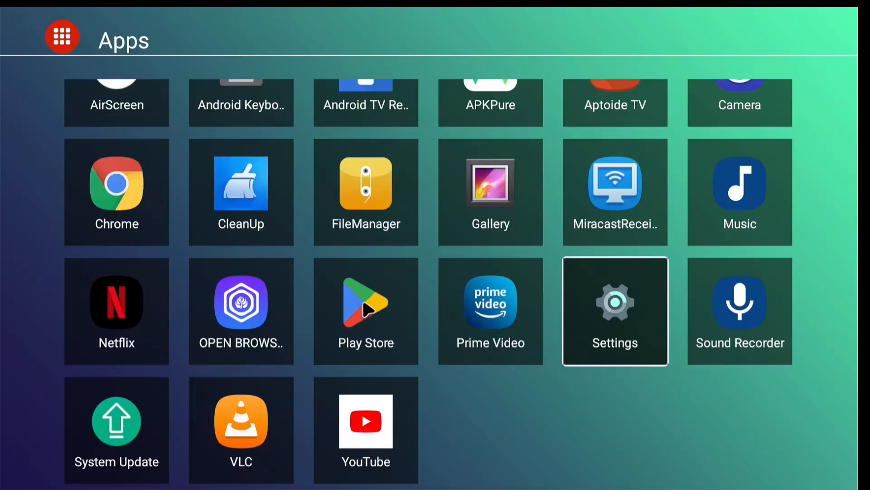
left_click(365, 304)
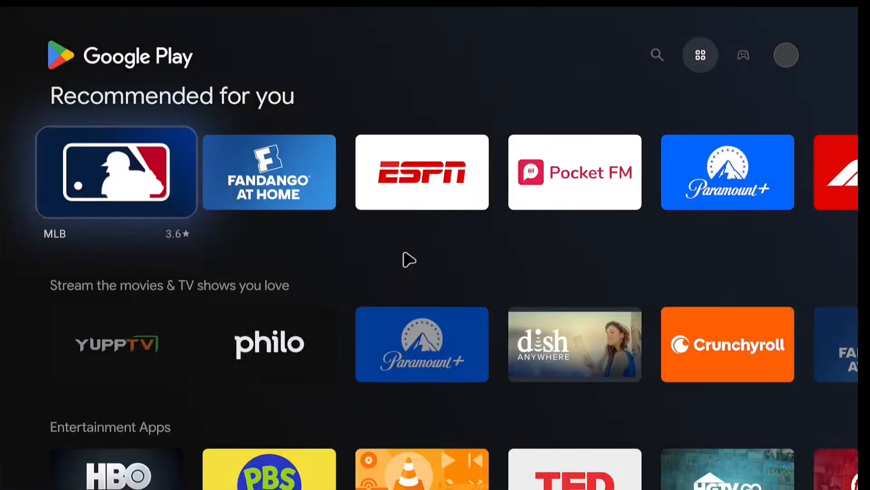
mouse_move(655, 122)
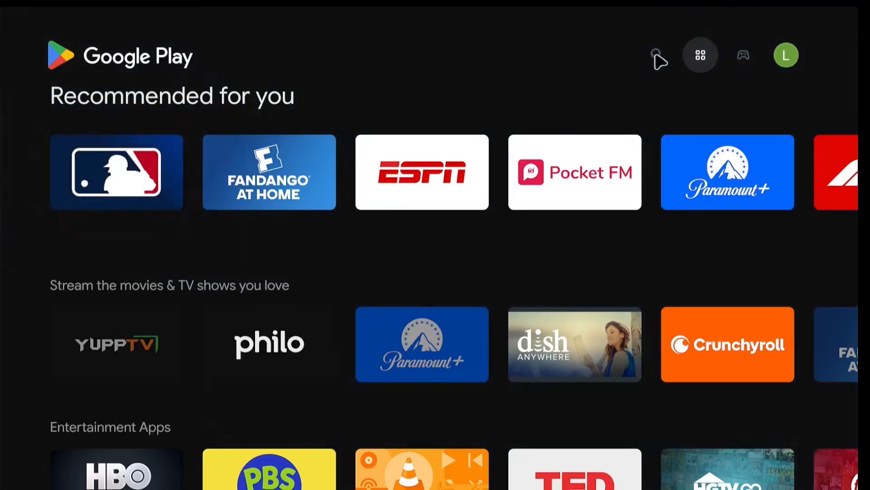
scroll("down", 3)
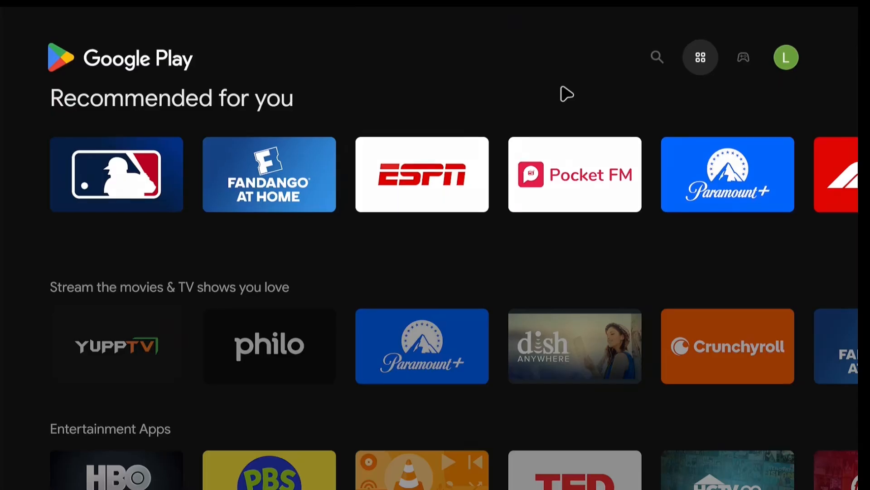
mouse_move(661, 73)
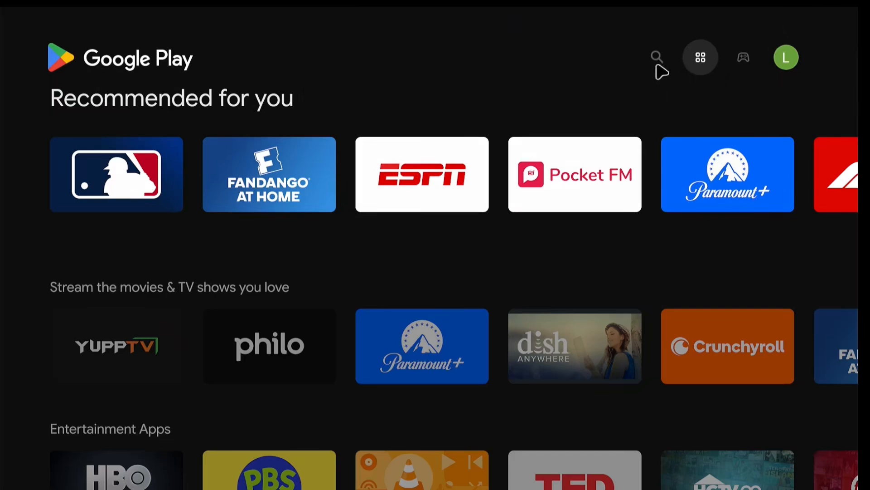
mouse_move(659, 62)
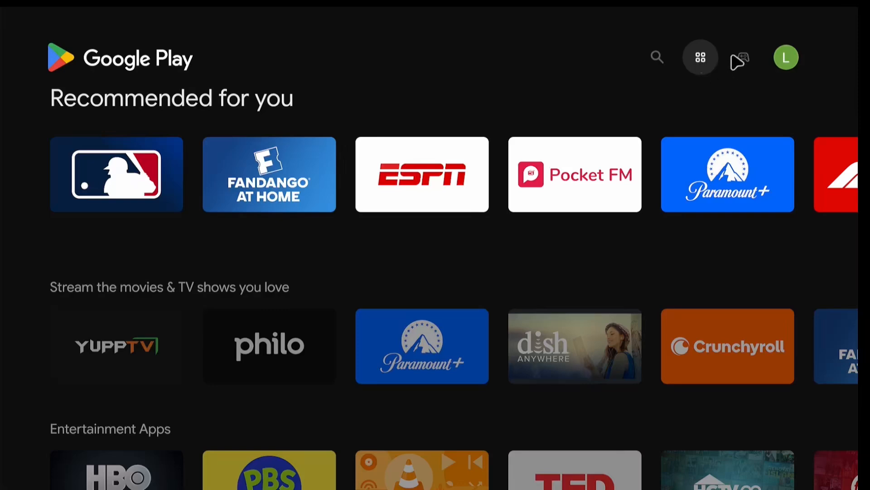
mouse_move(676, 63)
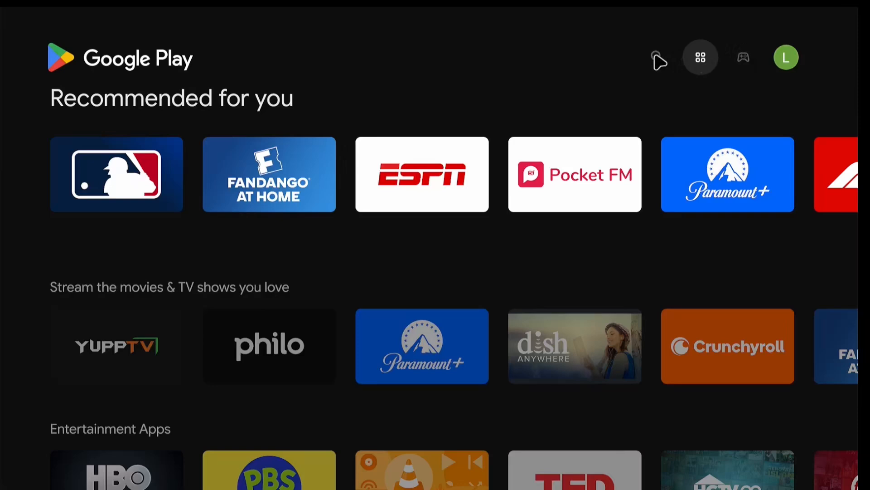
scroll("down", 3)
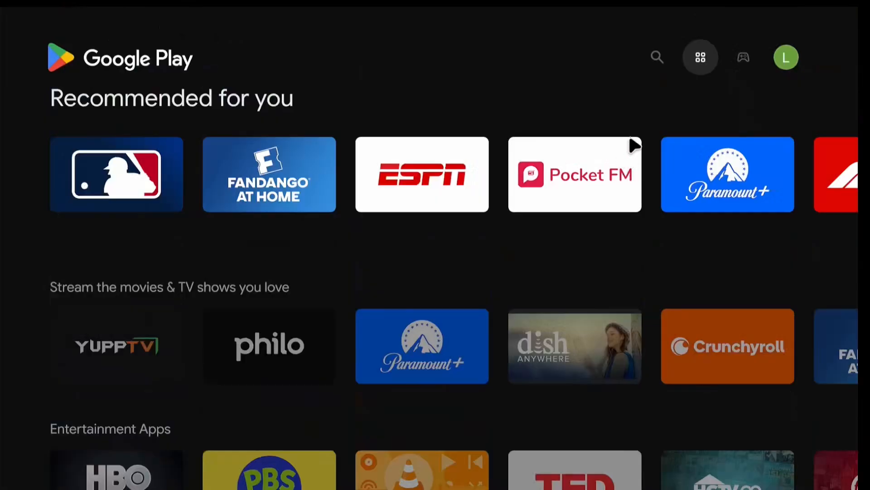
mouse_move(638, 143)
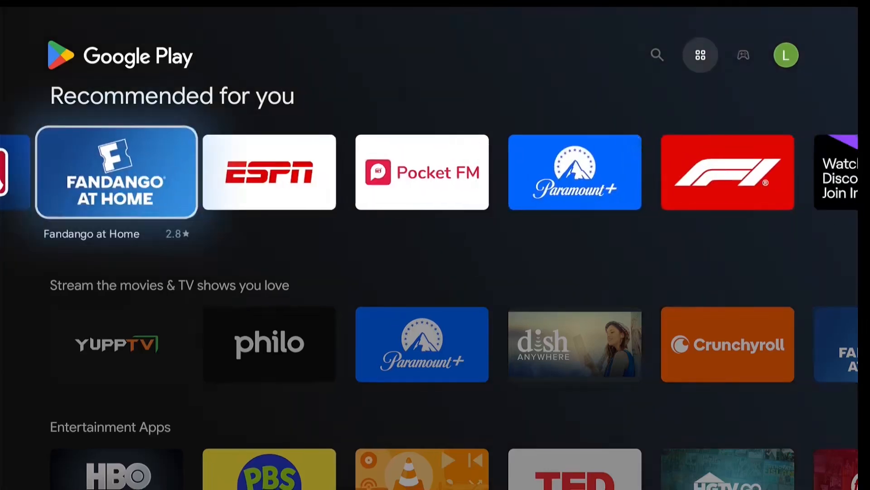
Search the store for 'geekbench', finding Geekbench 6 unavailable on this device.
left_click(657, 55)
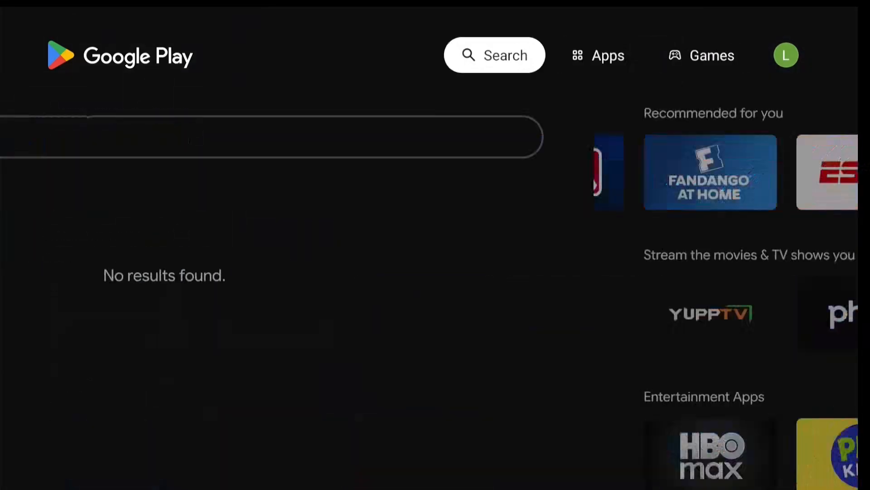
left_click(494, 55)
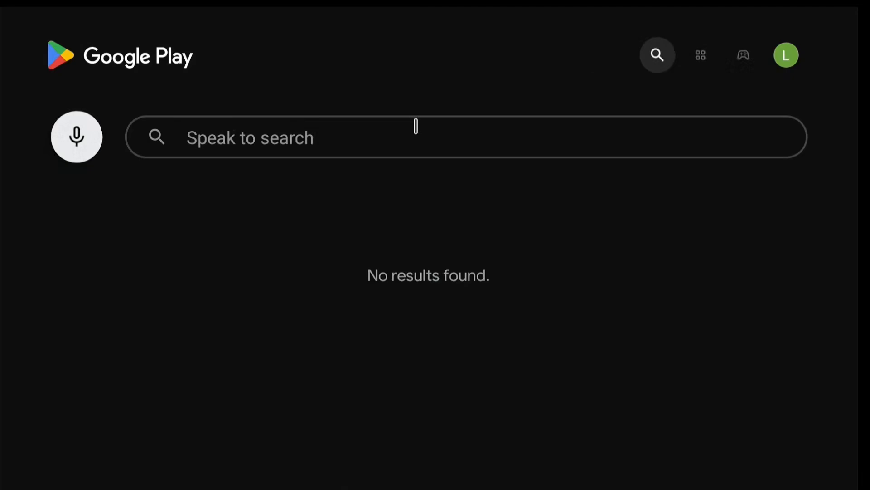
left_click(389, 137)
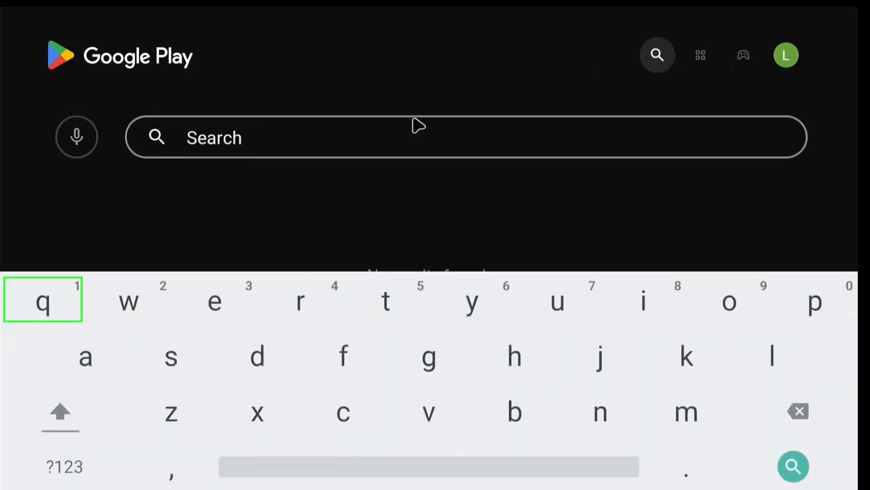
type("gere")
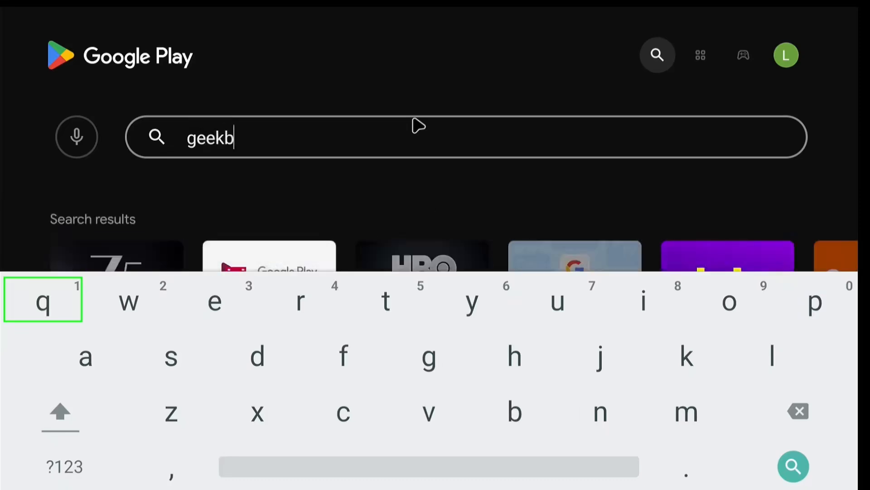
type("ench")
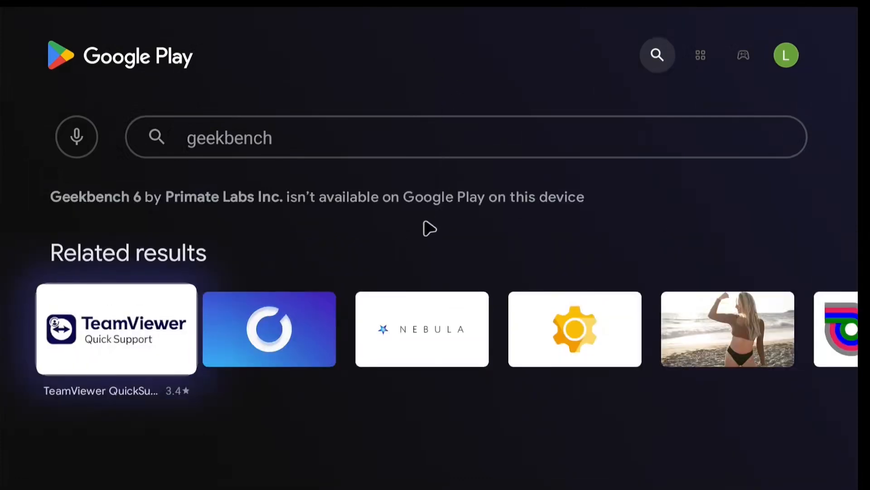
mouse_move(436, 230)
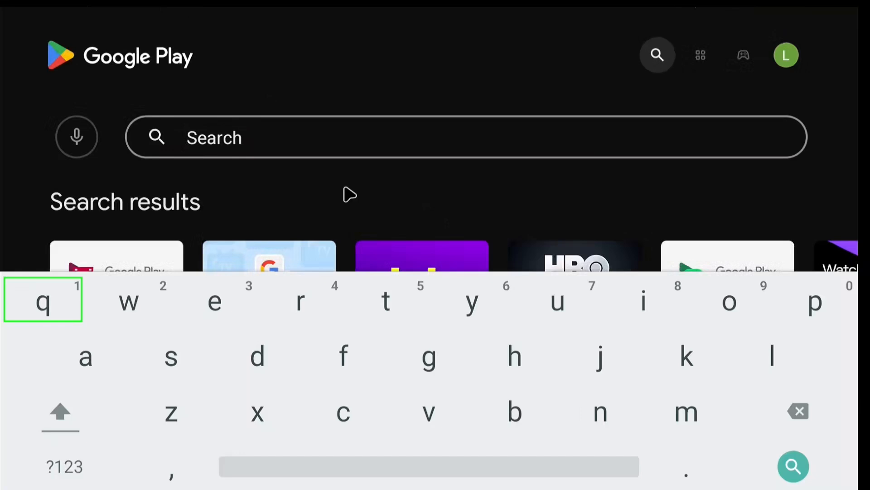
Search for 'passmark' and then 'benchmark', getting results such as AIDA64.
type("passmark")
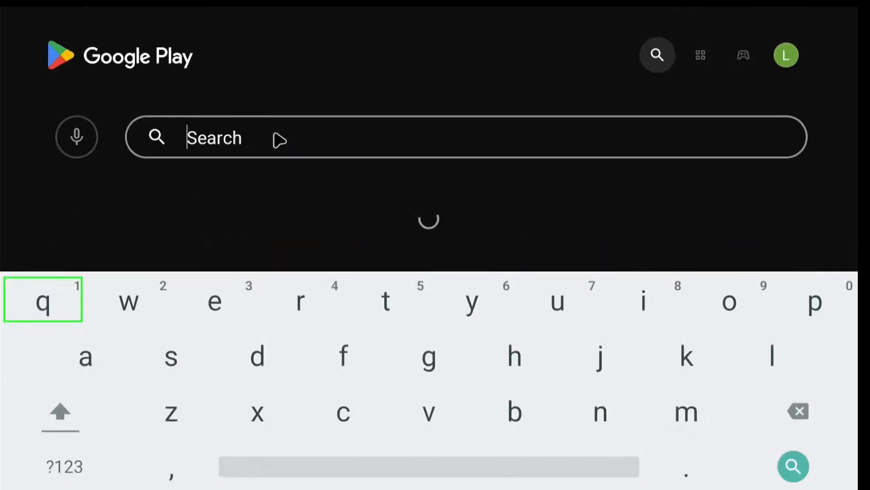
type("bnech")
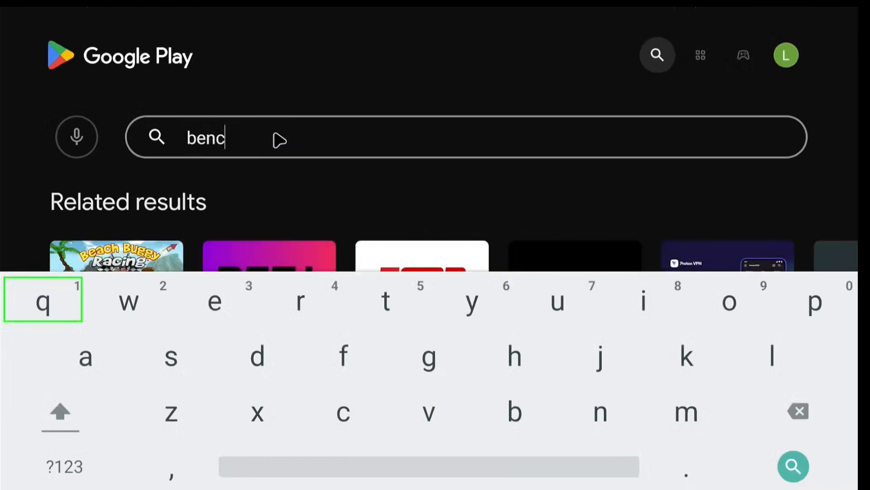
type("hmark")
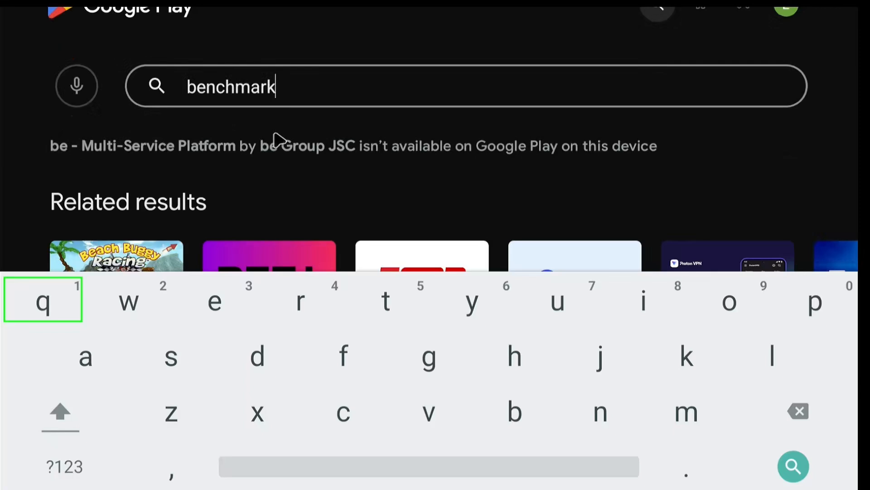
mouse_move(622, 254)
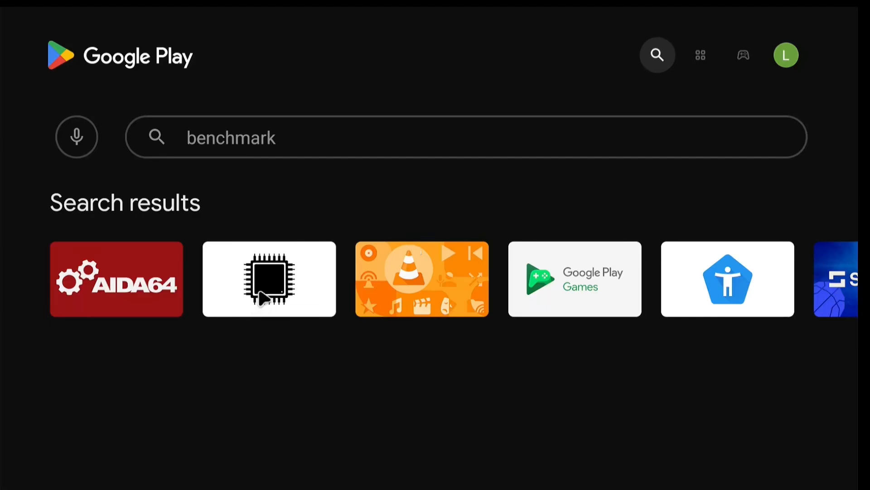
Install CPU Info (open-source) from its store listing.
left_click(268, 278)
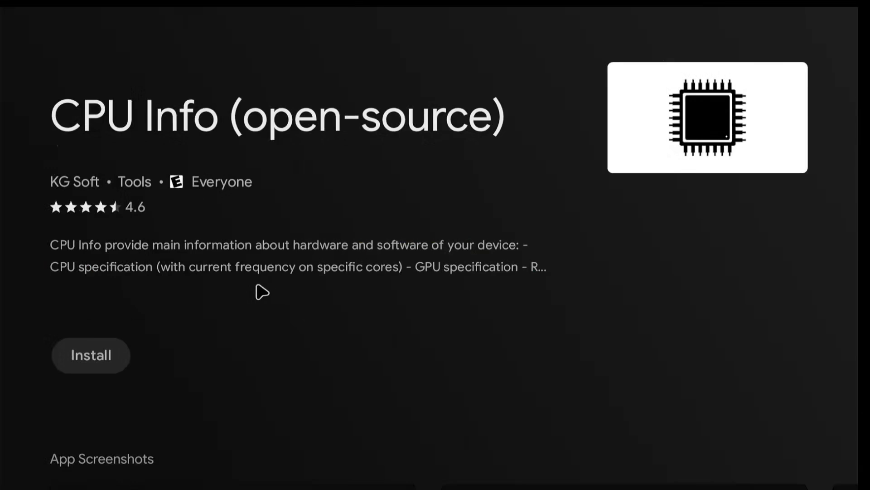
left_click(91, 355)
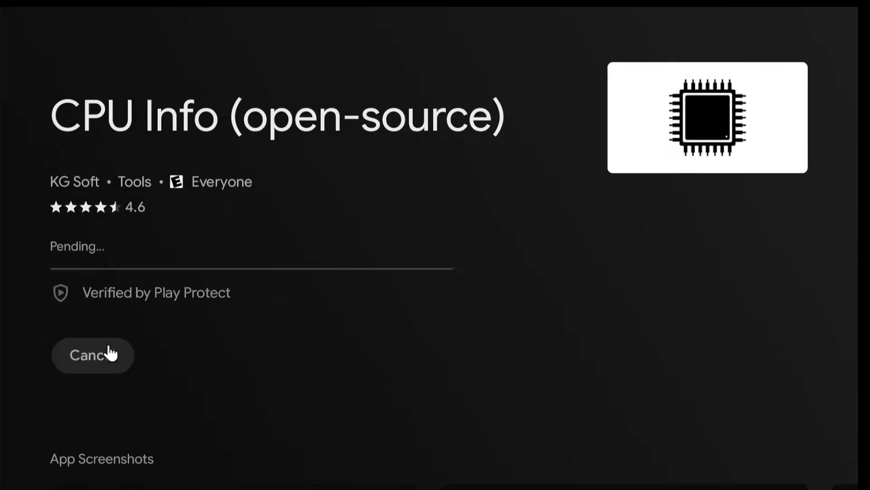
mouse_move(278, 330)
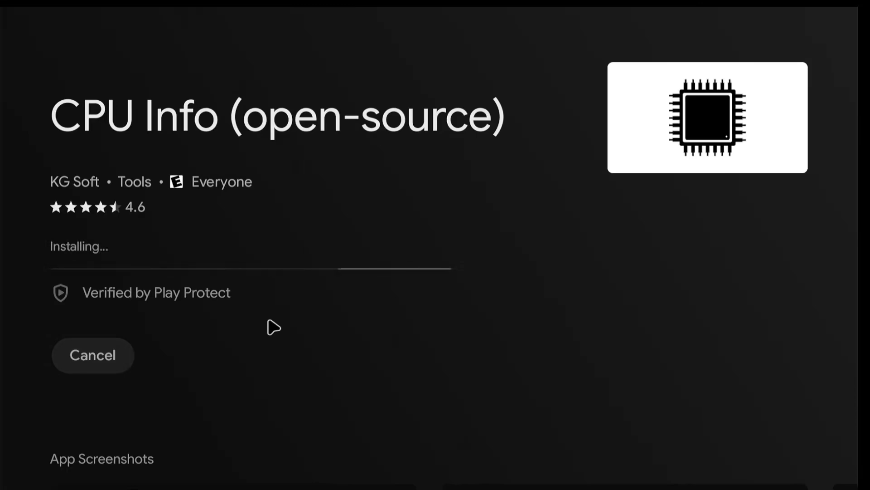
mouse_move(319, 332)
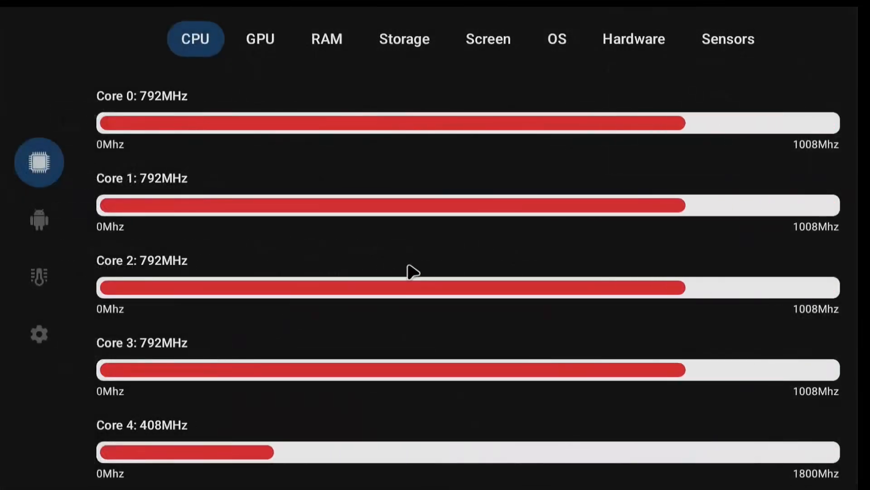
Scroll through the CPU details, then review the GPU and RAM pages.
scroll("down", 3)
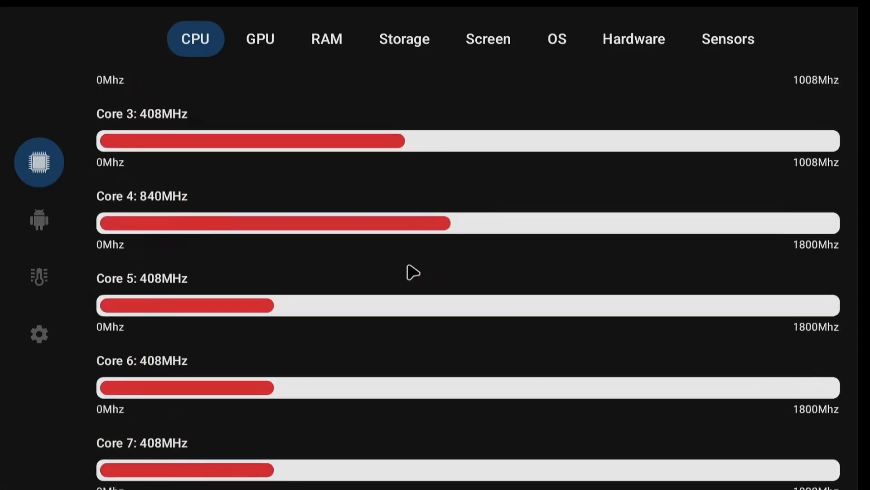
scroll("down", 3)
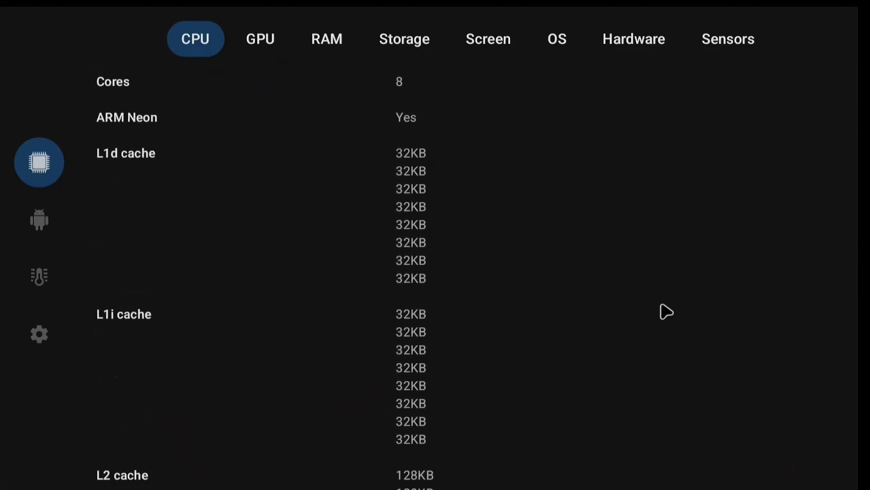
scroll("down", 3)
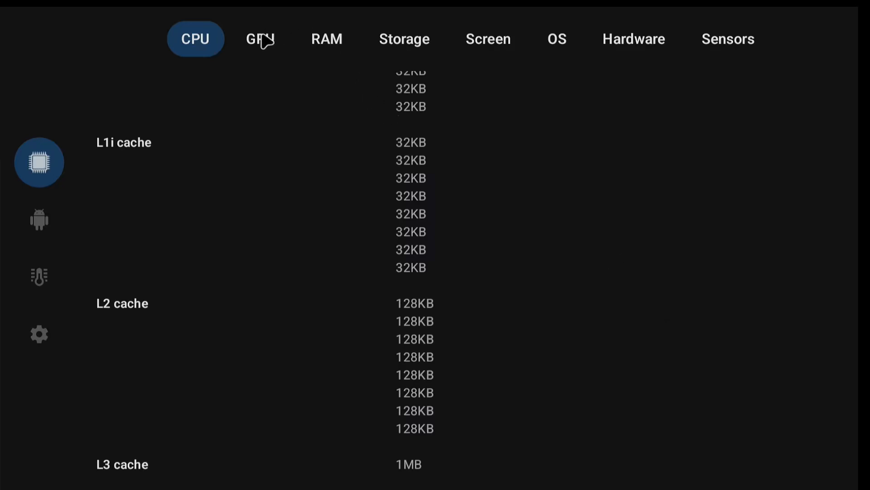
mouse_move(268, 49)
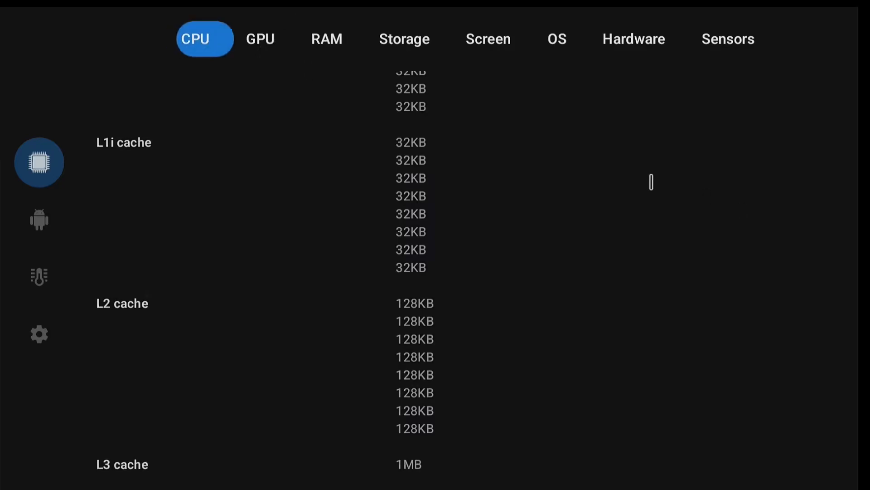
left_click(260, 38)
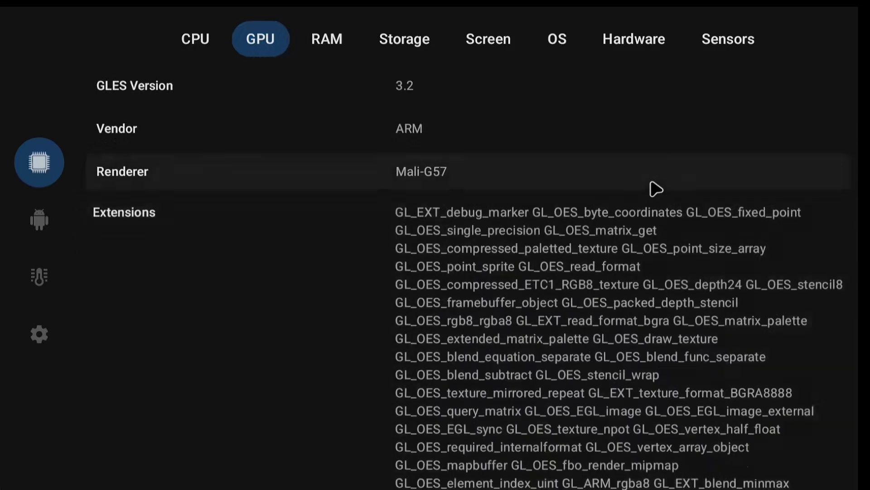
left_click(327, 39)
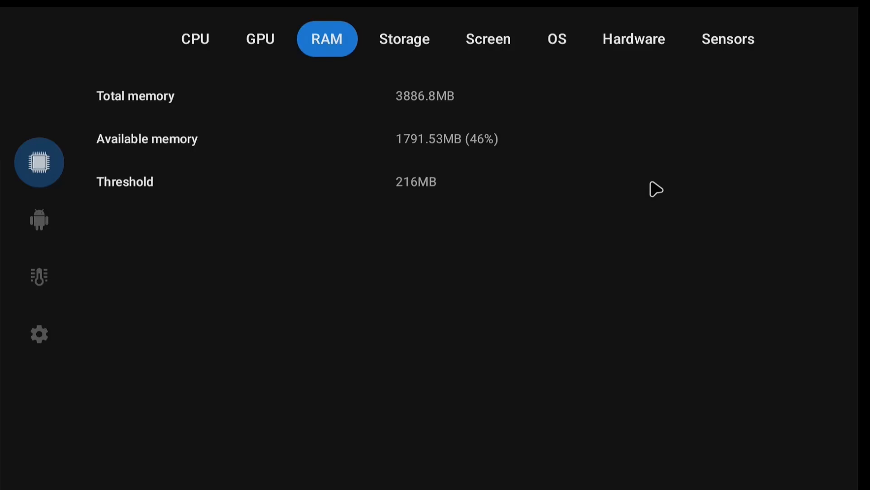
Review storage usage, screen details and the OS page showing Android 14.
left_click(403, 39)
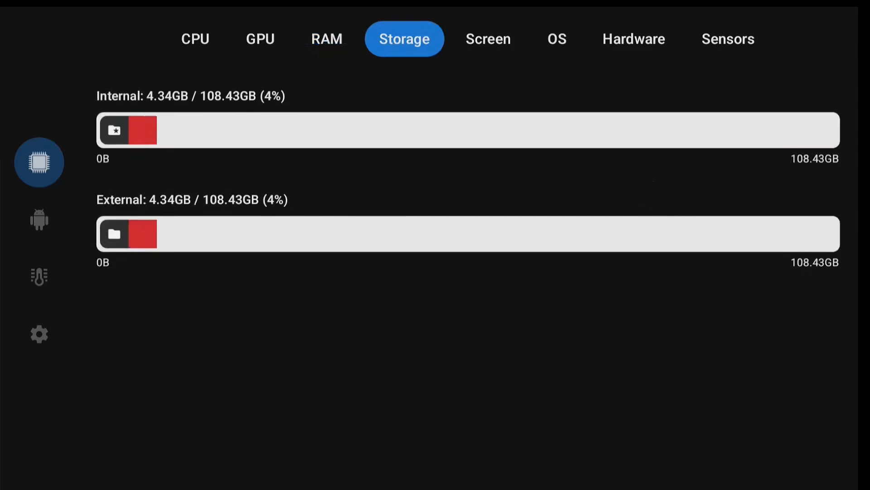
left_click(488, 39)
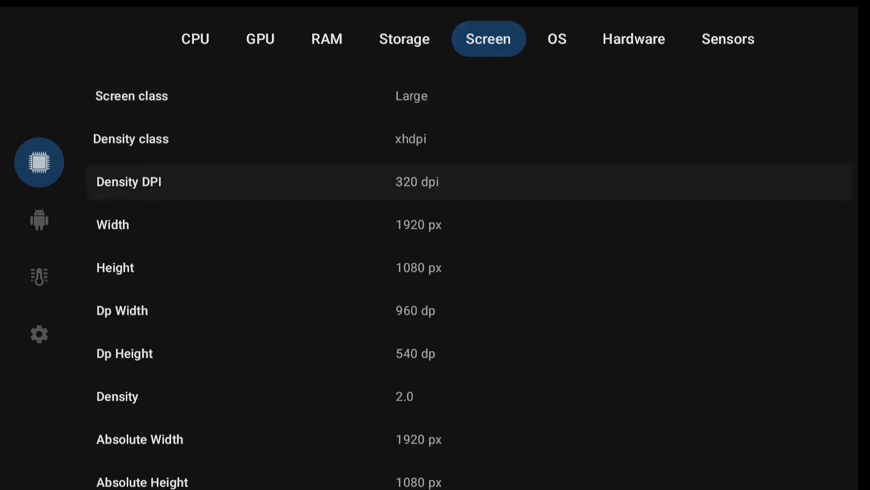
scroll("down", 3)
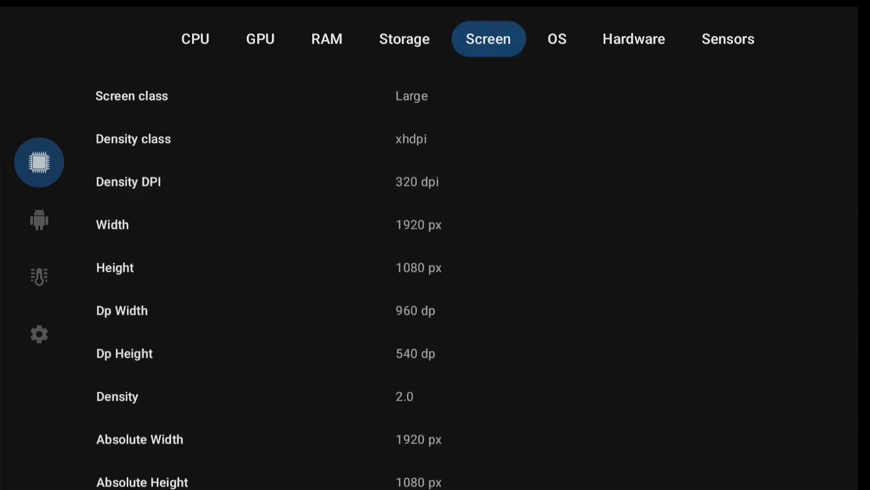
left_click(556, 39)
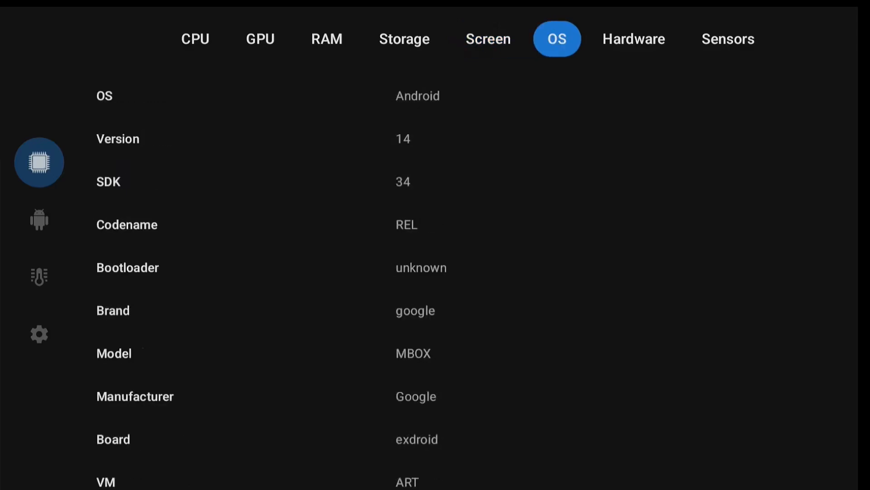
mouse_move(222, 138)
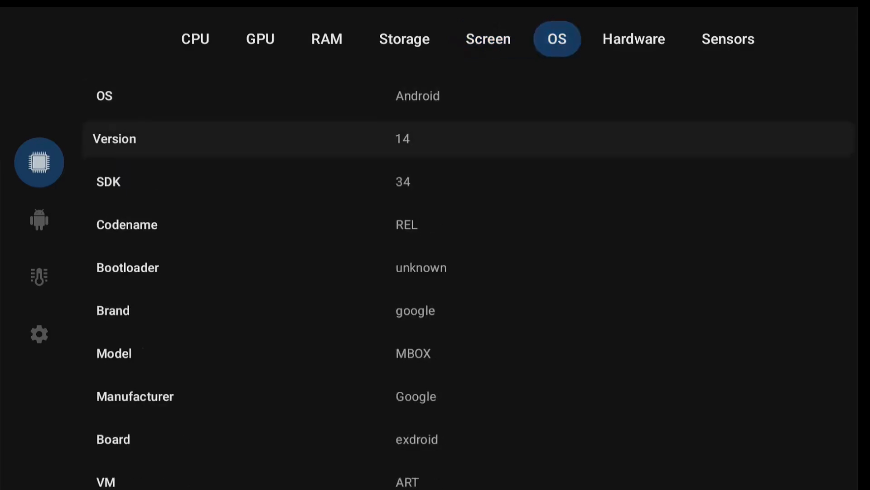
scroll("down", 3)
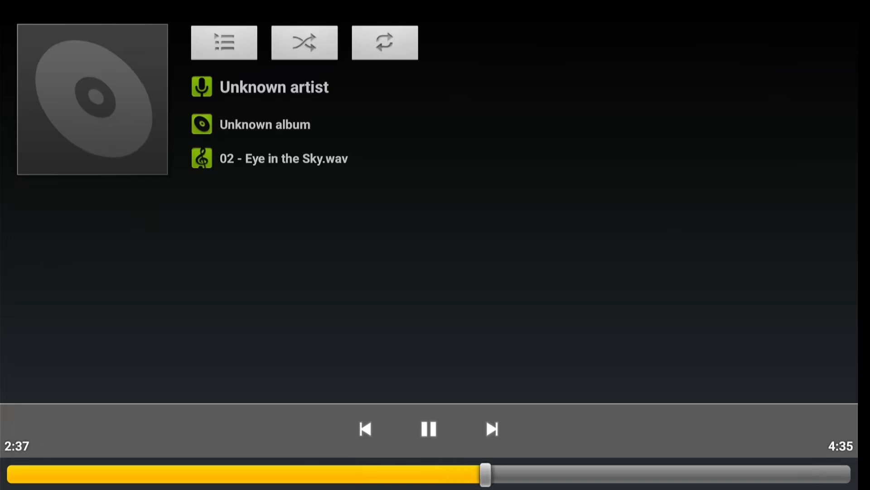
Seek playback of '02 - Eye in the Sky.wav' further into the track.
left_click_drag(484, 474, 555, 474)
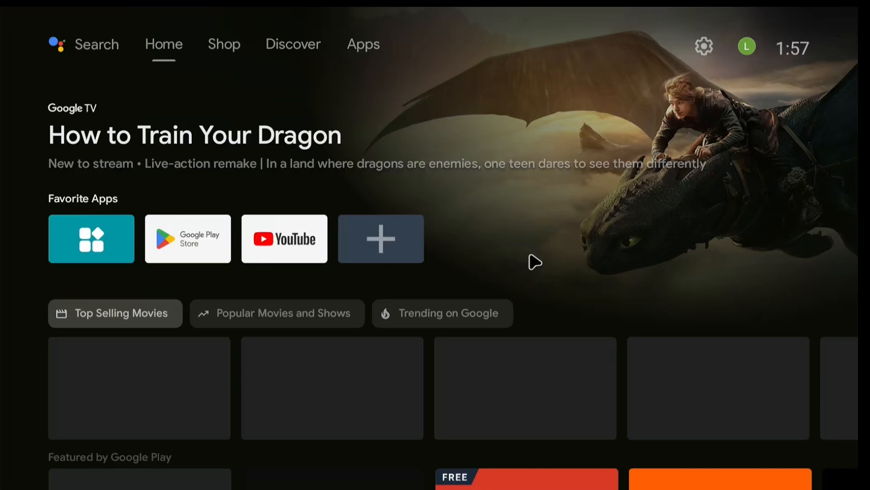
mouse_move(535, 260)
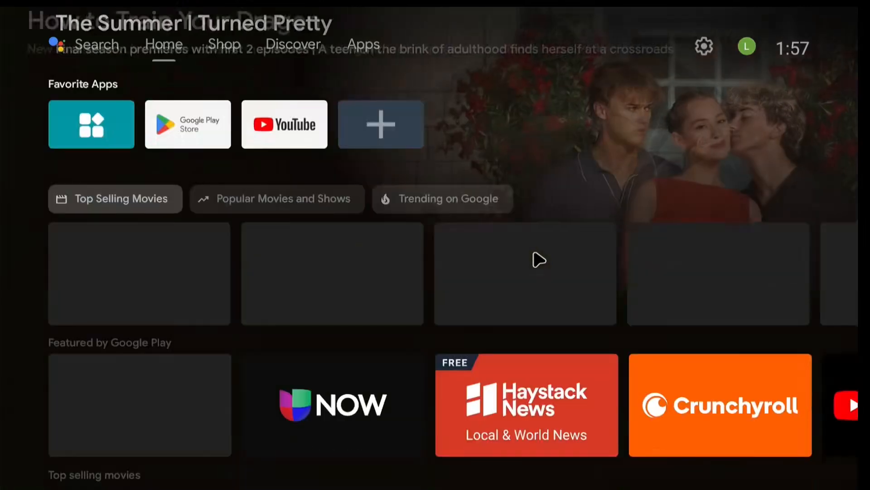
Scroll the Home listings, visit the Shop and Discover pages, then head to store search.
scroll("down", 3)
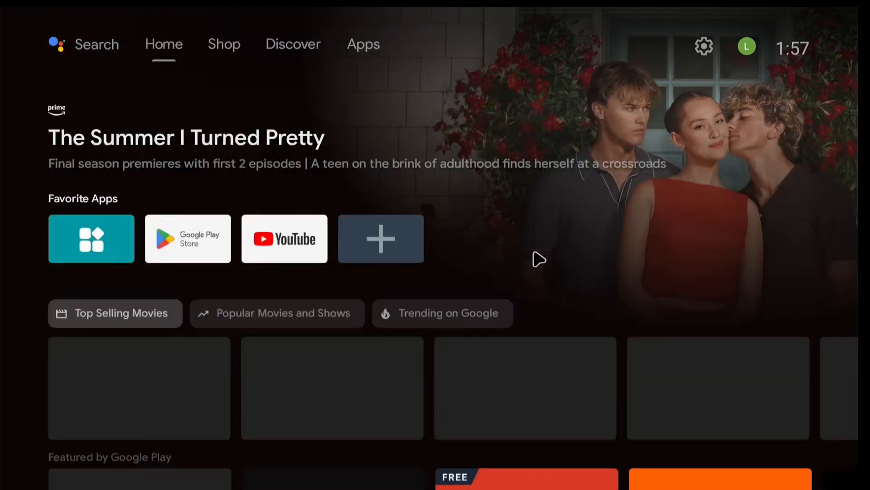
scroll("down", 3)
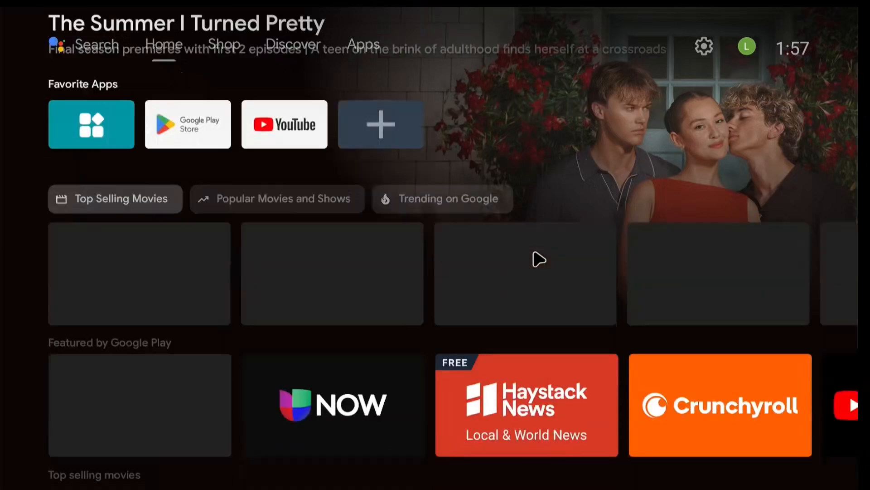
scroll("down", 3)
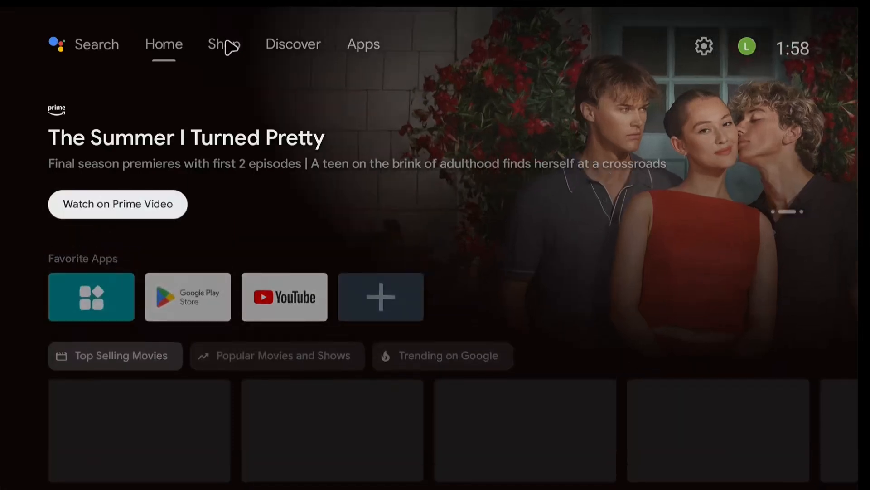
left_click(223, 45)
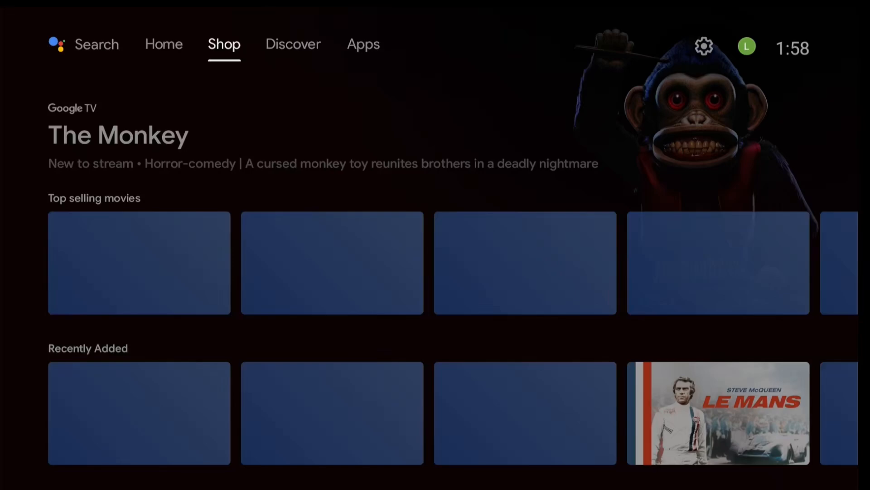
left_click(293, 44)
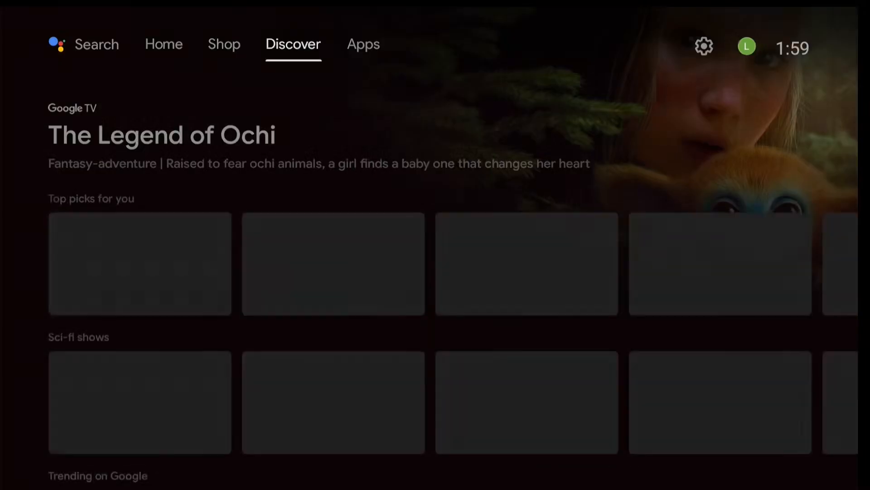
left_click(363, 44)
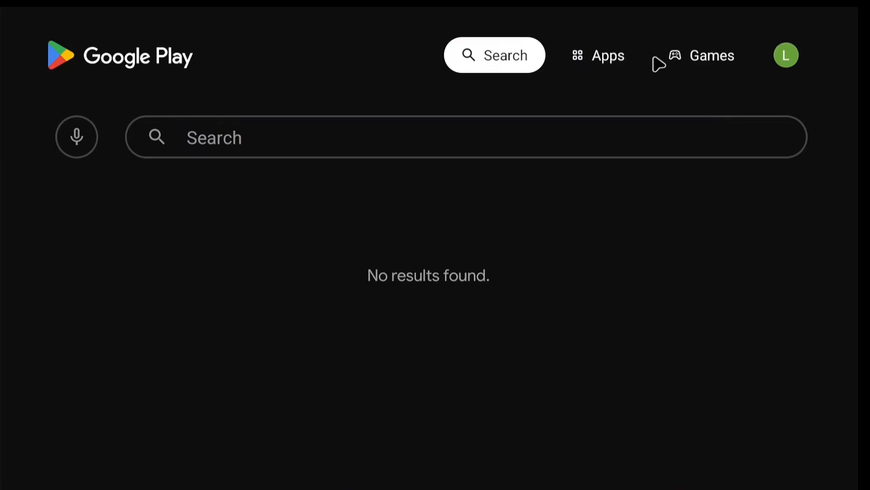
Search Google Play Store for 'google docs' by keyboard, then return to the Apps page.
left_click(76, 137)
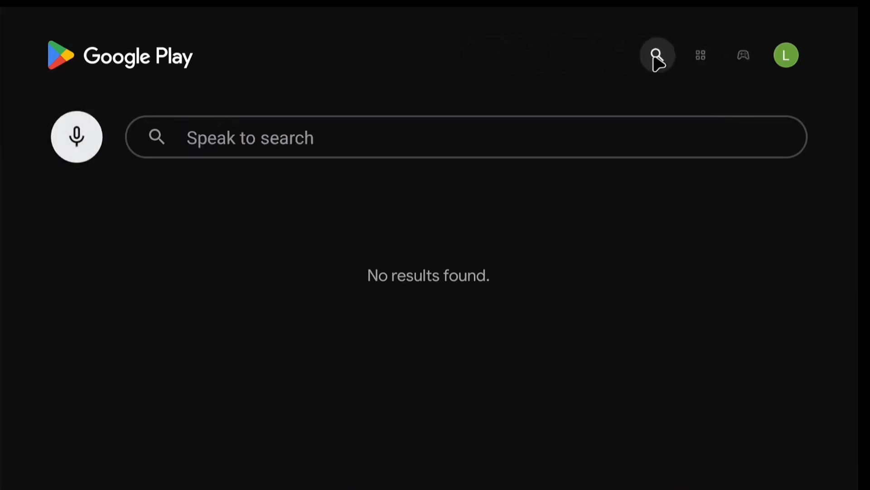
left_click(465, 137)
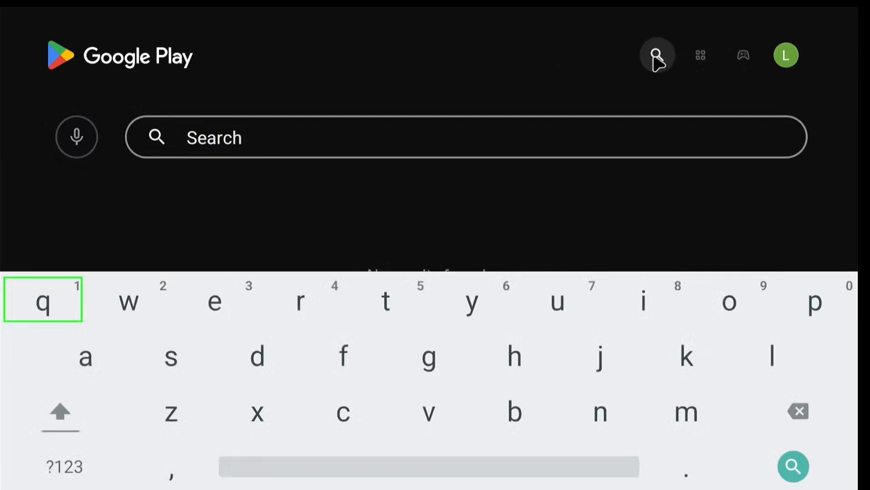
type("google")
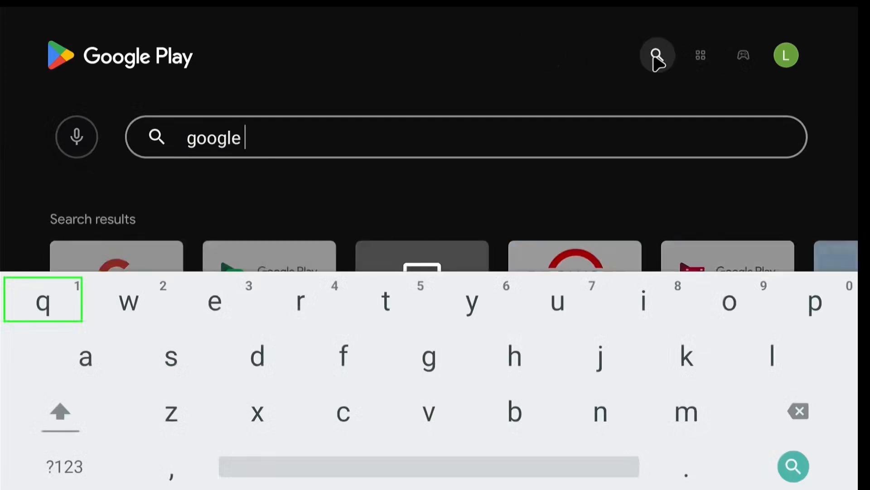
type("docs")
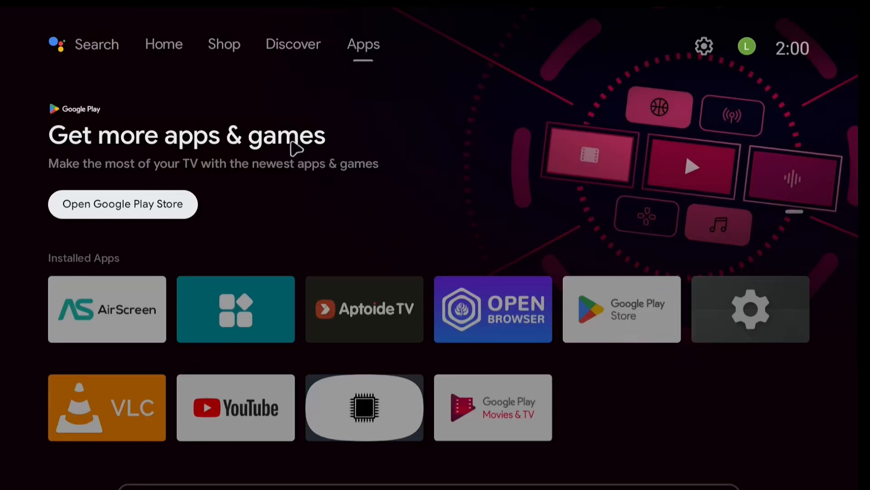
scroll("down", 3)
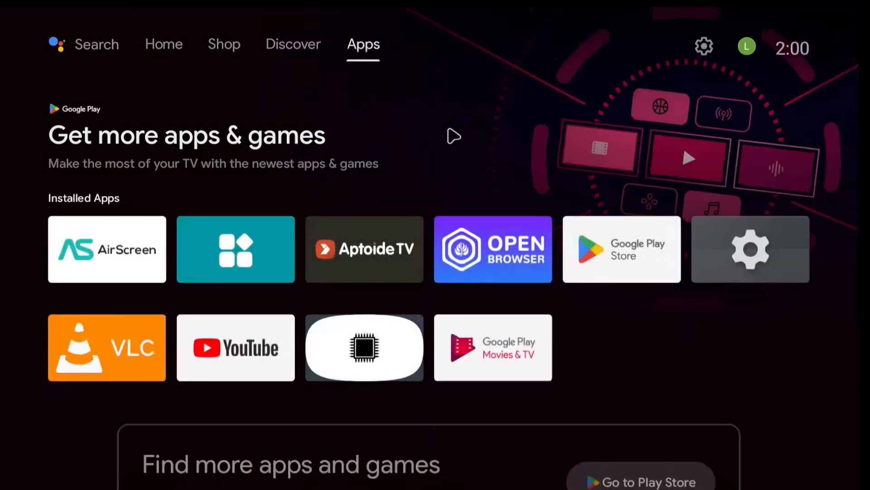
Launch Chrome from the launcher and load the Google Docs product website.
left_click(163, 45)
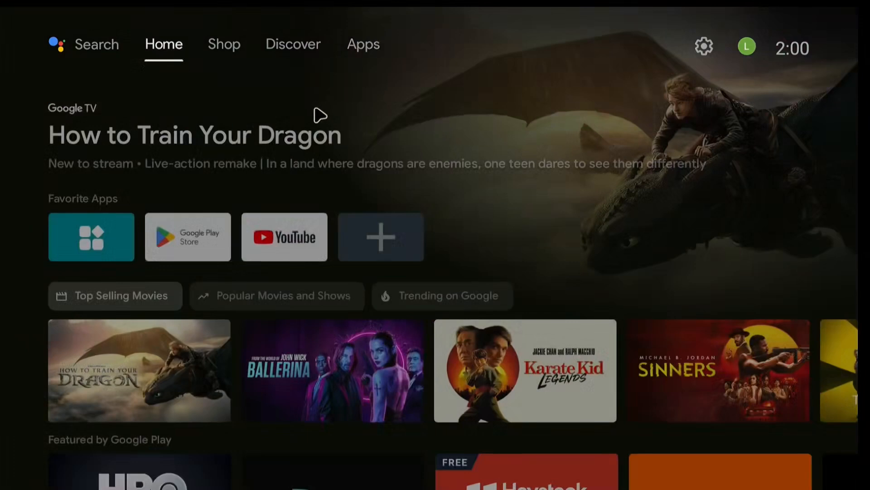
mouse_move(303, 87)
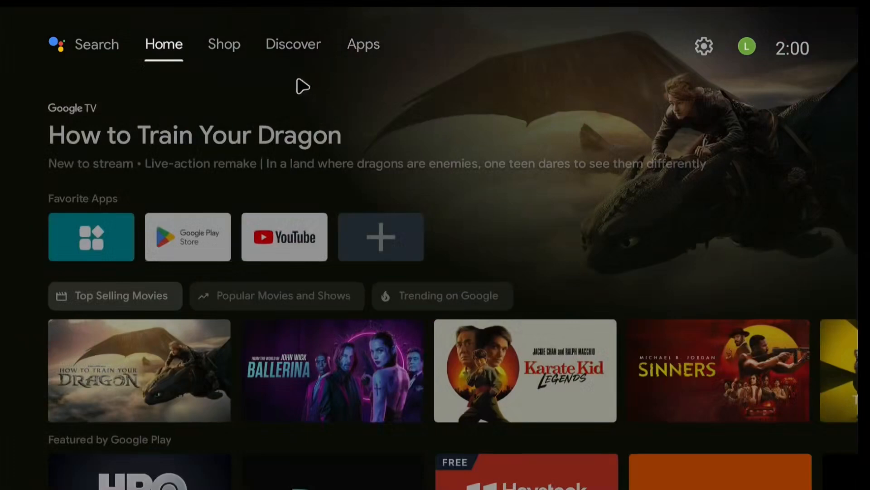
mouse_move(360, 51)
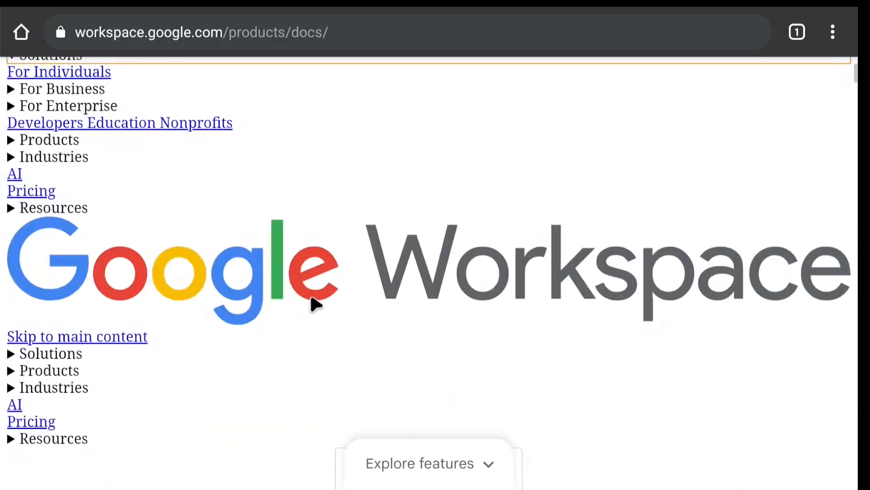
Use the Skip to main content link to get past the Docs site's broken menus.
scroll("down", 3)
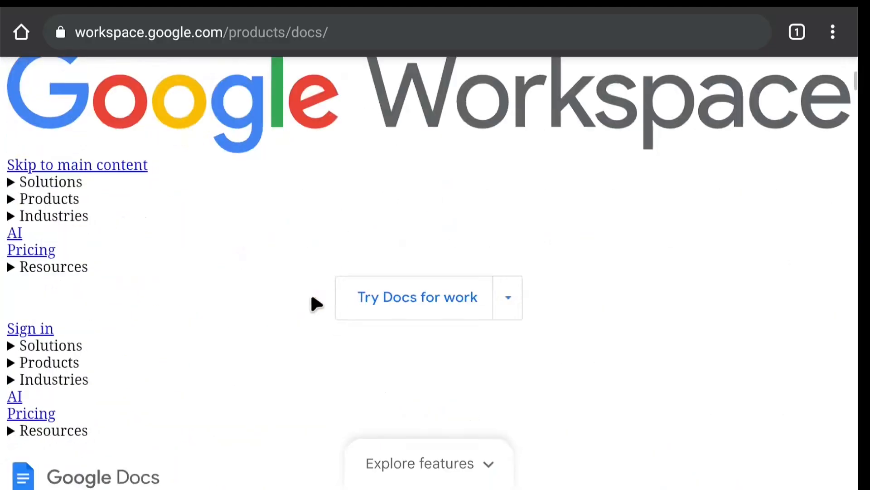
left_click(50, 181)
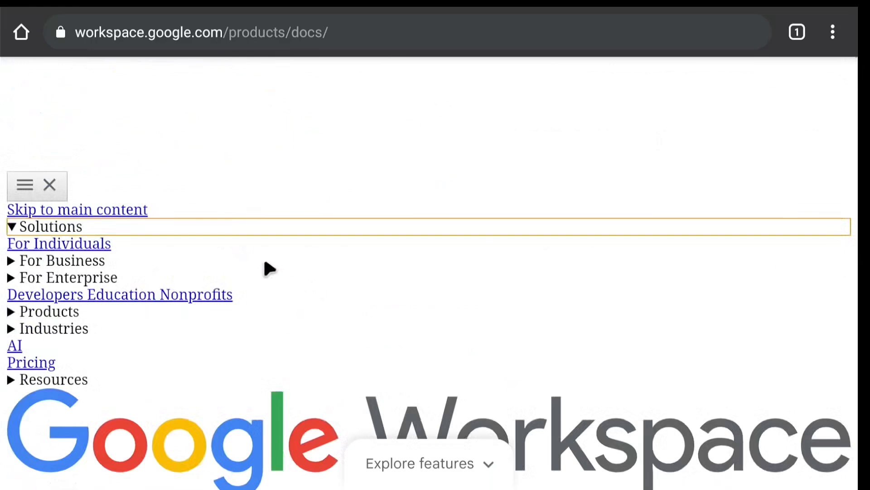
mouse_move(111, 217)
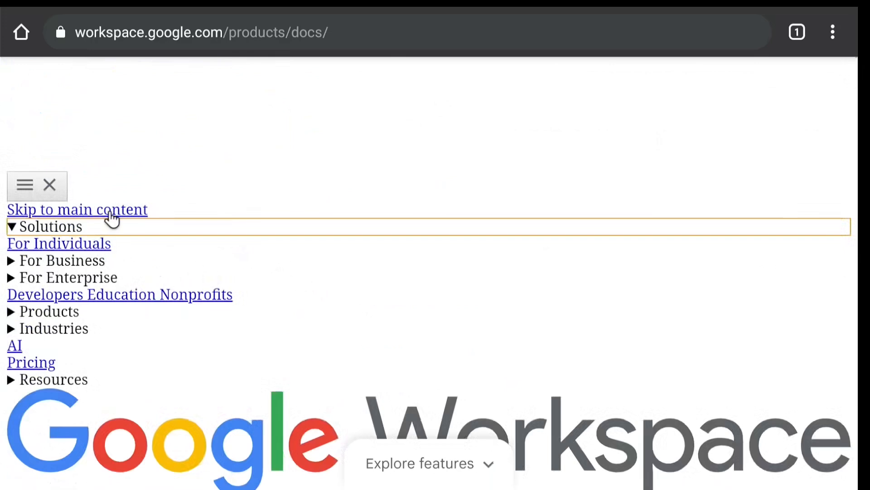
left_click(77, 209)
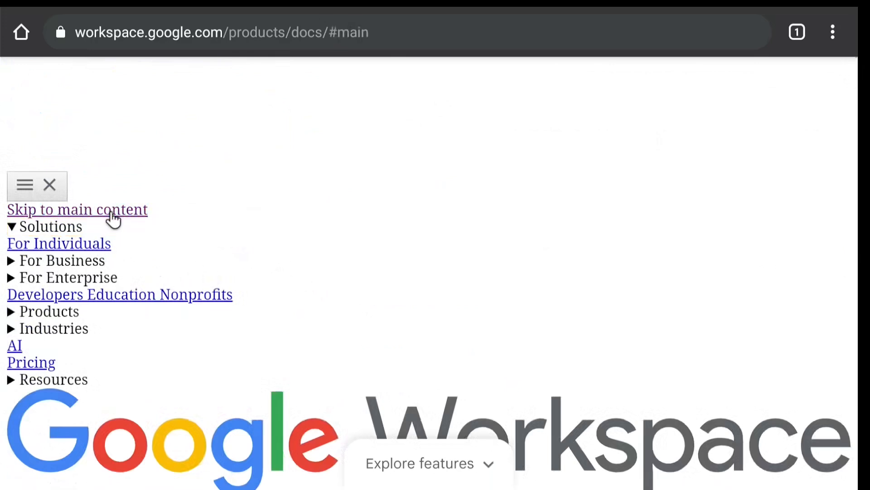
mouse_move(350, 298)
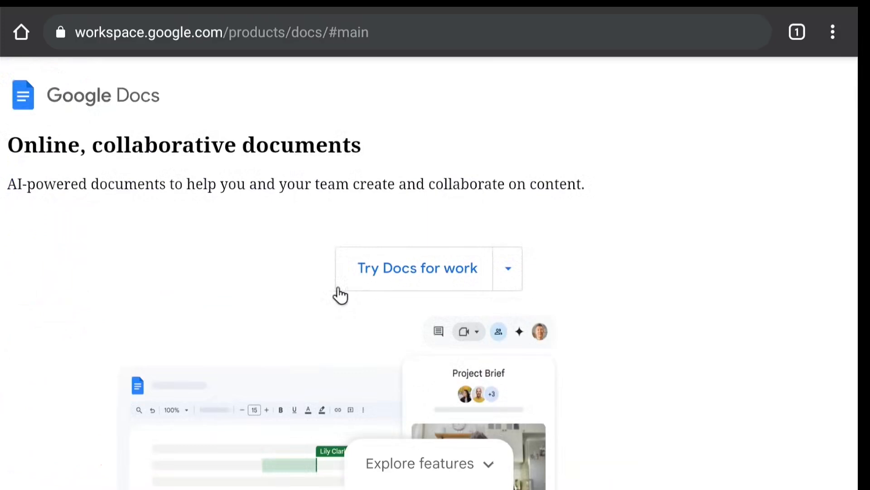
Scroll down through the Docs page content toward the Android 14 keyboard shortcuts article.
scroll("down", 3)
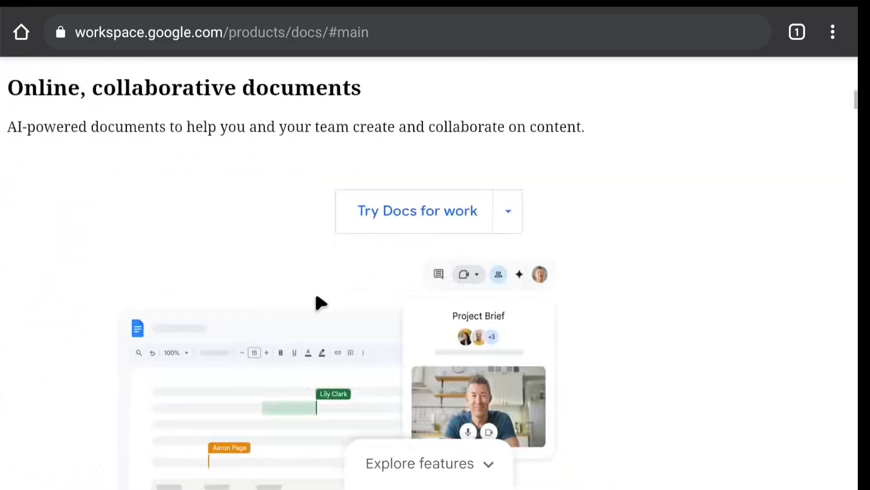
scroll("down", 3)
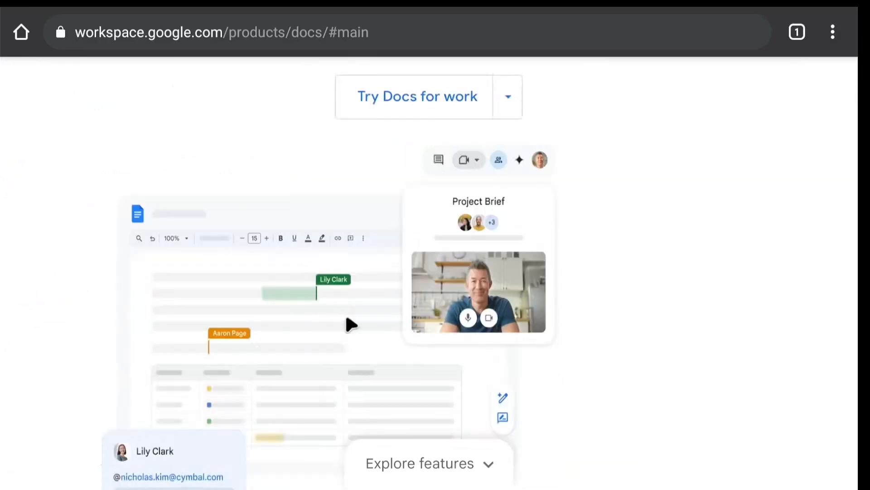
scroll("down", 3)
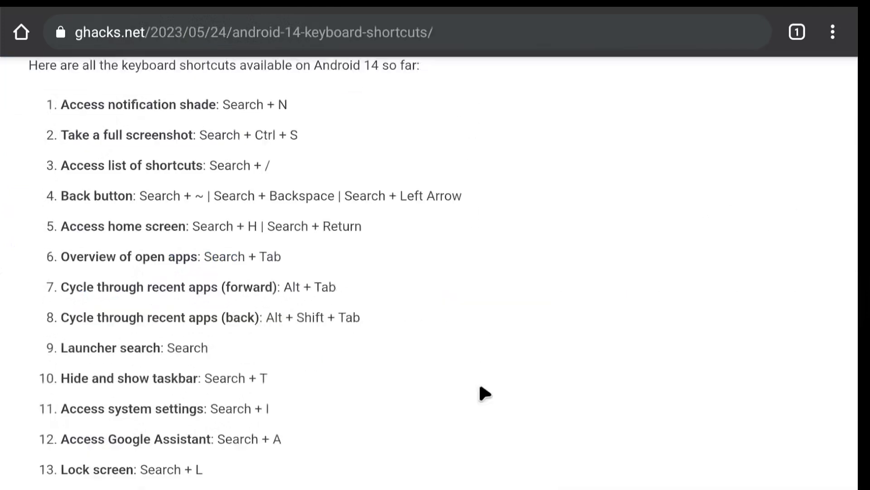
Scroll further through the Android 14 shortcuts article to the app-launch shortcuts.
scroll("down", 3)
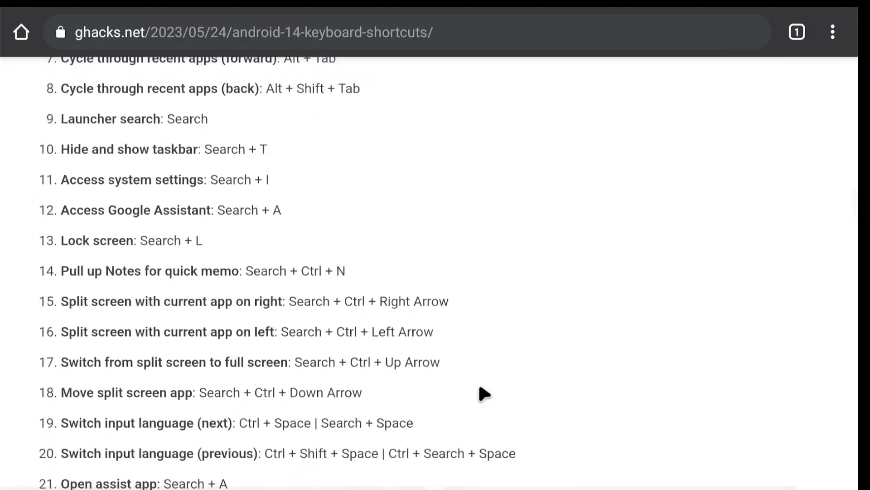
scroll("down", 3)
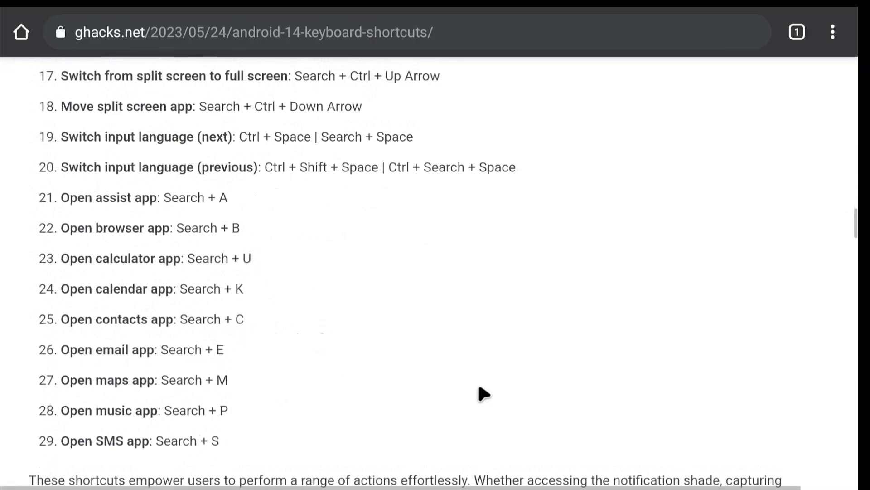
mouse_move(769, 167)
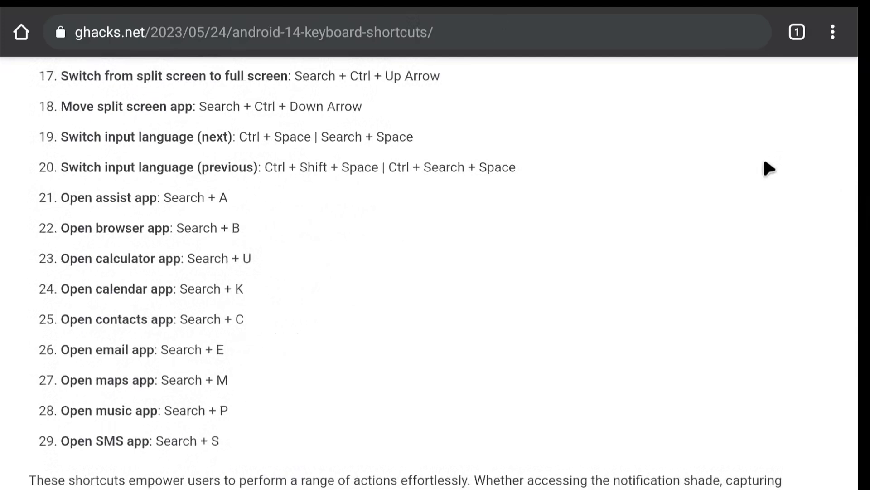
mouse_move(743, 174)
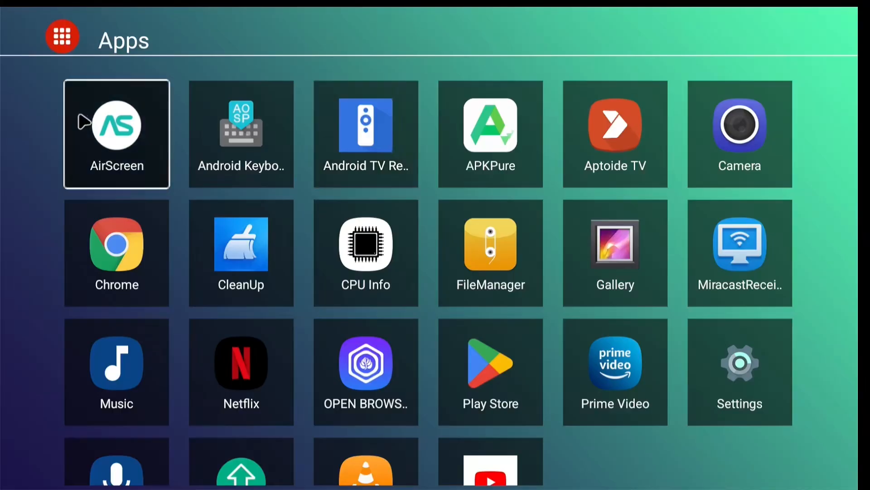
Launch AirScreen from the apps grid to reach its welcome screen.
left_click(116, 133)
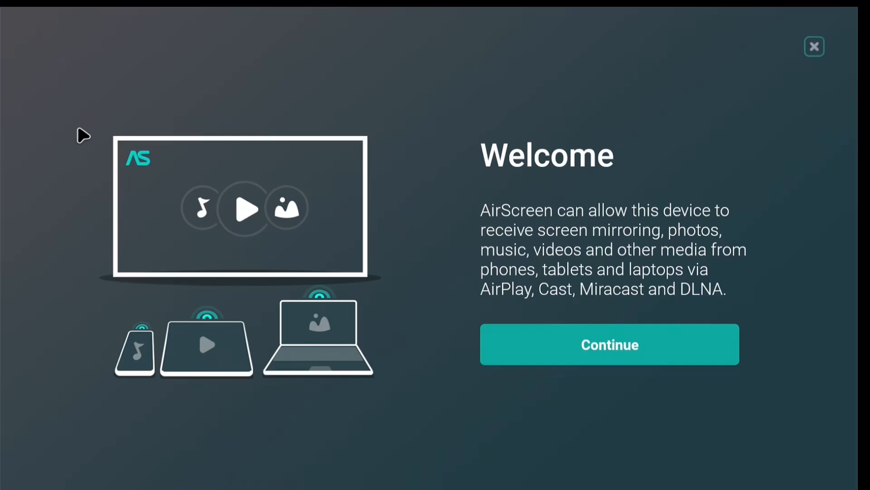
mouse_move(311, 144)
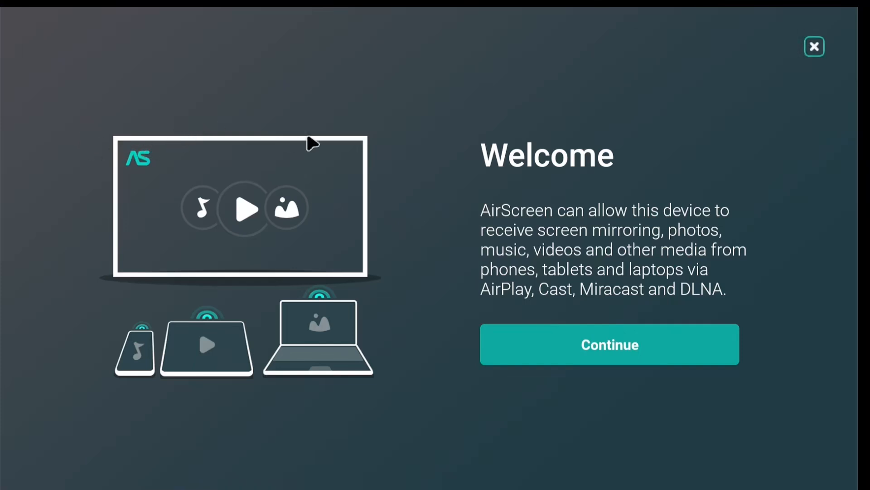
mouse_move(504, 183)
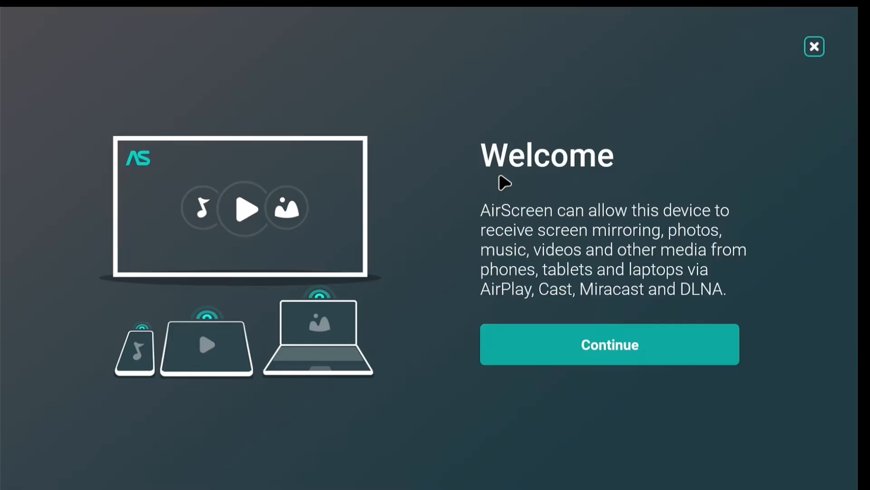
Check the PCMark for Android Benchmark Play Store listing, which reports the device incompatible.
left_click(814, 47)
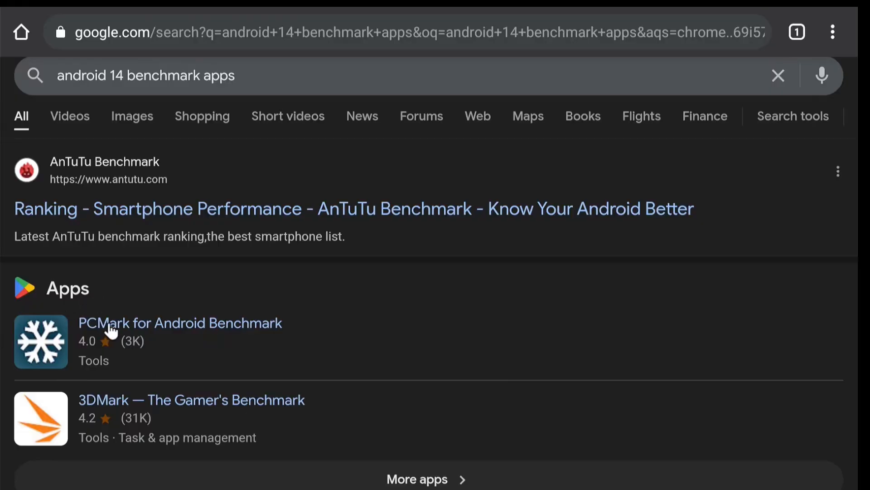
left_click(180, 323)
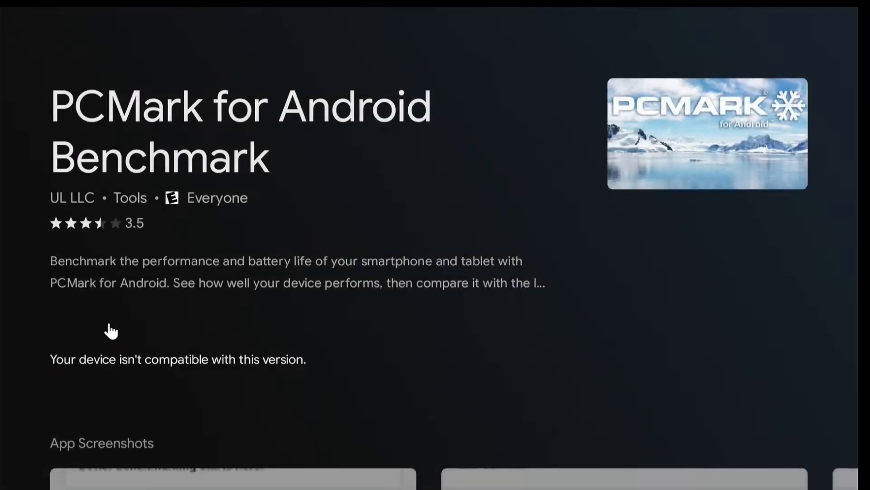
mouse_move(178, 325)
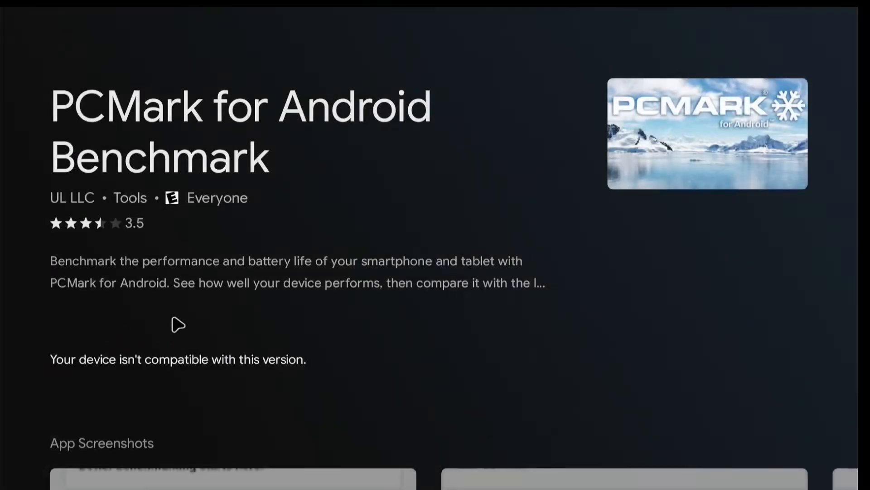
mouse_move(307, 210)
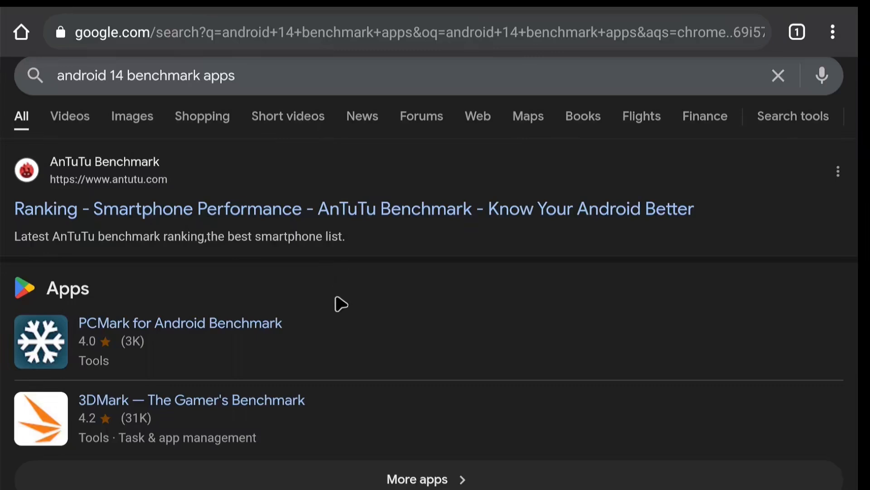
Check the 3DMark benchmark Play Store listing, which also reports the device incompatible.
scroll("down", 3)
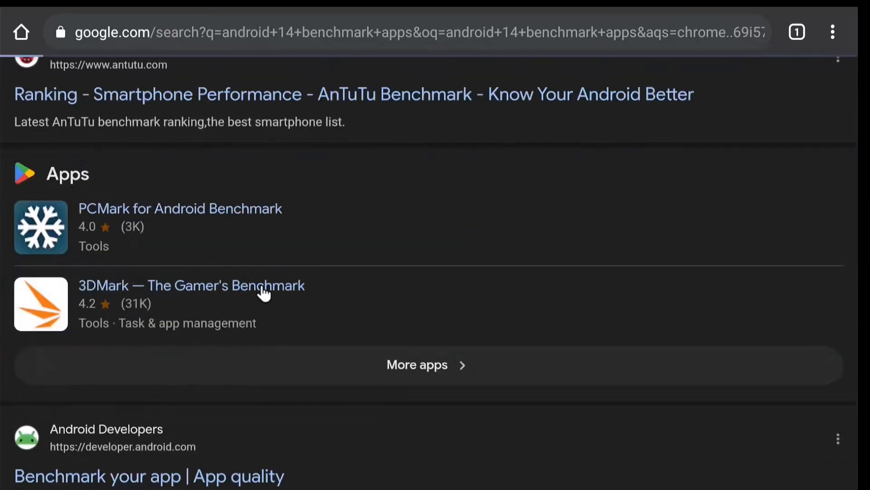
left_click(192, 285)
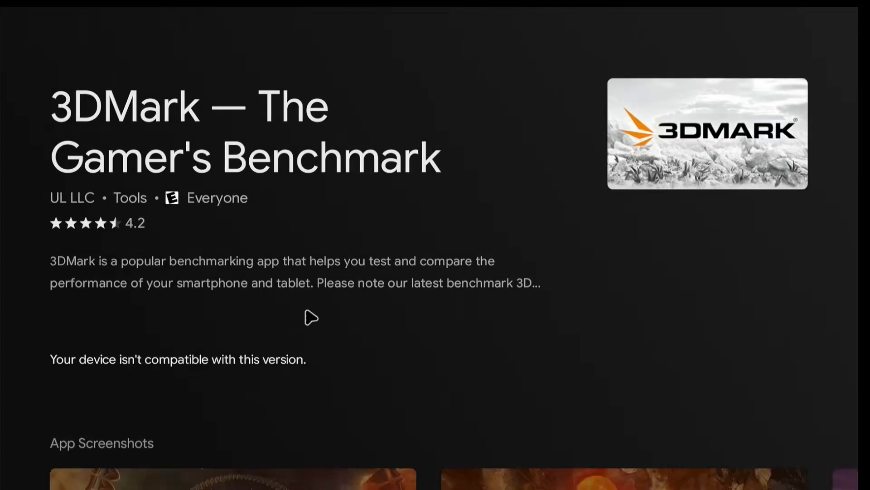
mouse_move(381, 330)
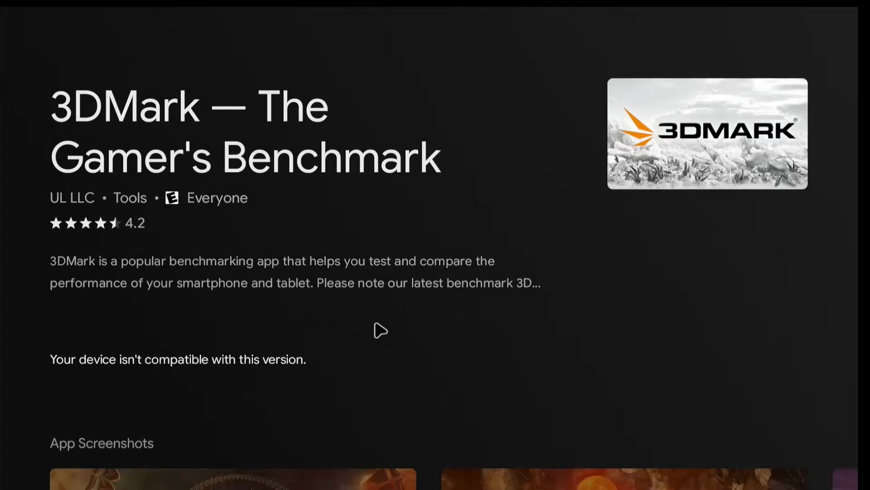
mouse_move(377, 327)
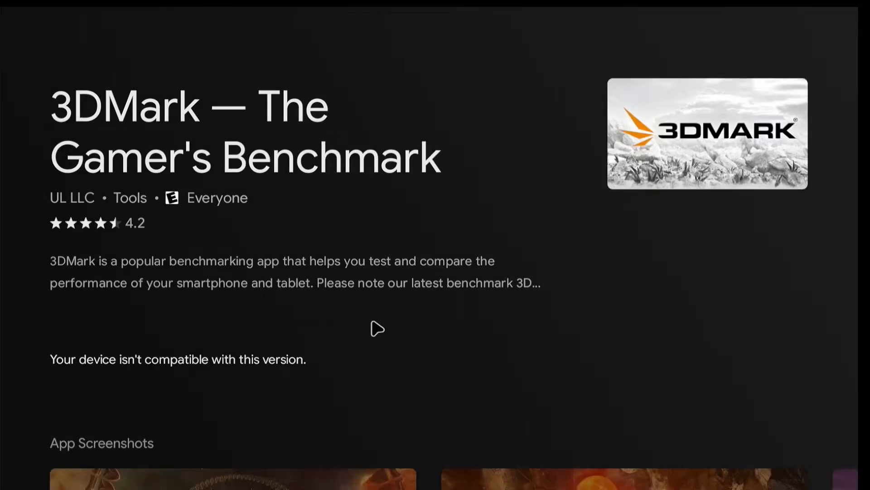